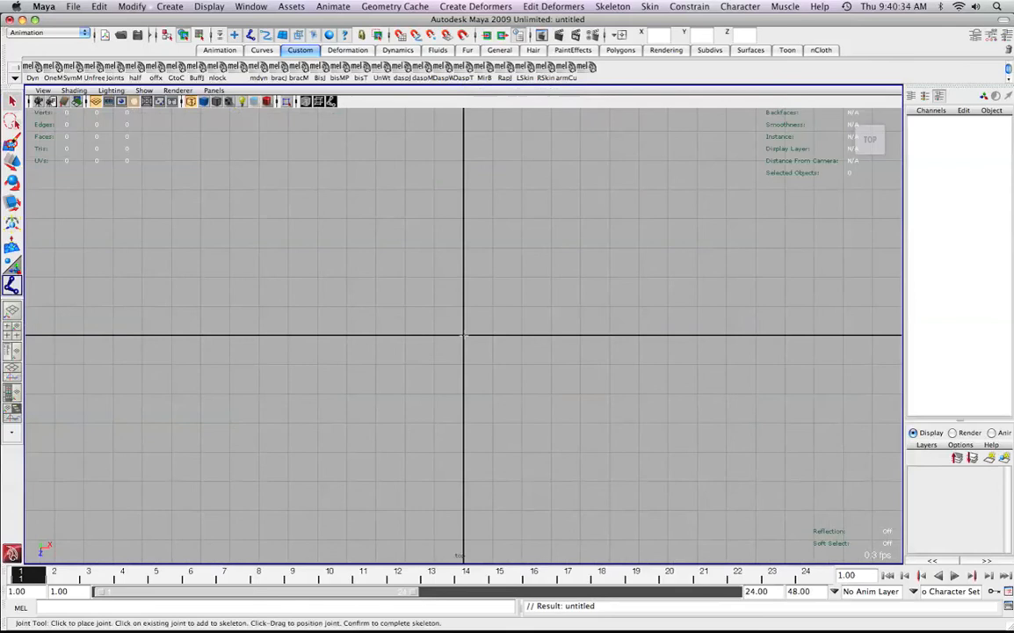
Place a joint chain from the grid origin curving toward the lower right with the Joint Tool.
{"action": "left_click", "coordinate": [464, 334]}
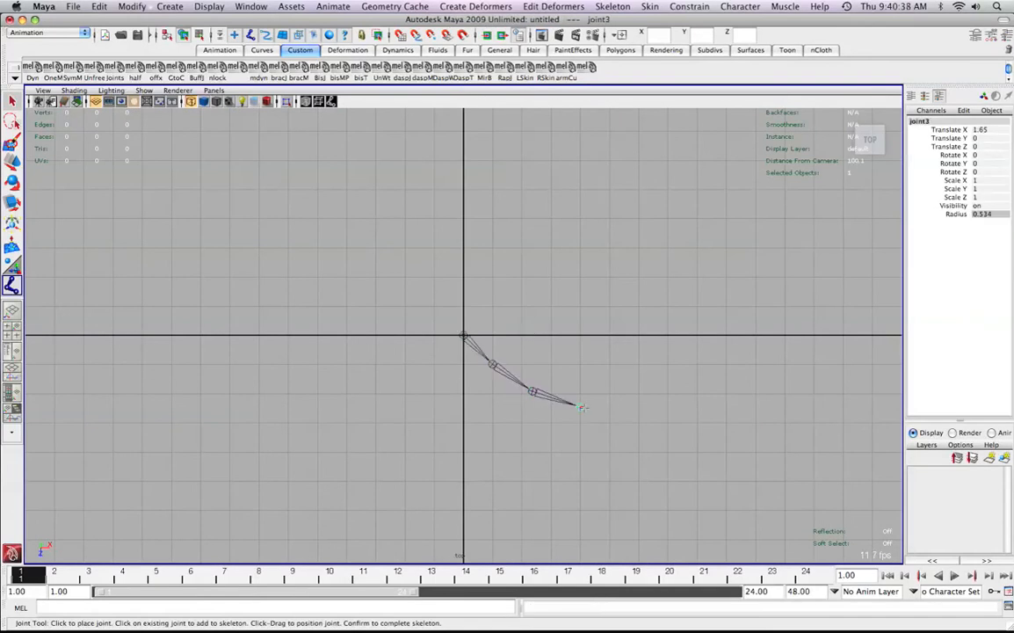
{"action": "left_click", "coordinate": [580, 408]}
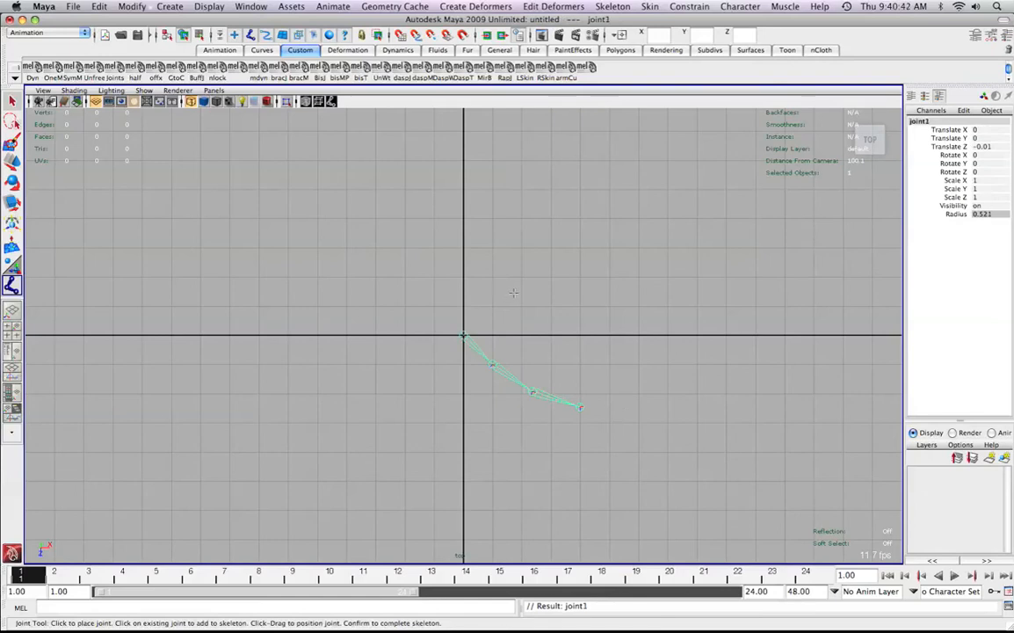
{"action": "left_click", "coordinate": [569, 290]}
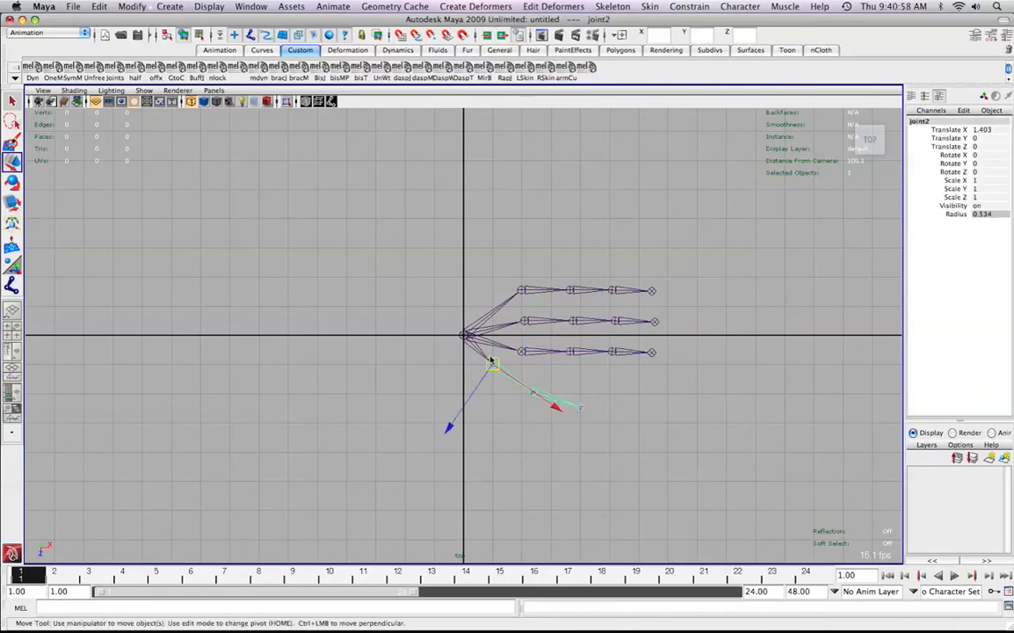
{"action": "mouse_move", "coordinate": [507, 377]}
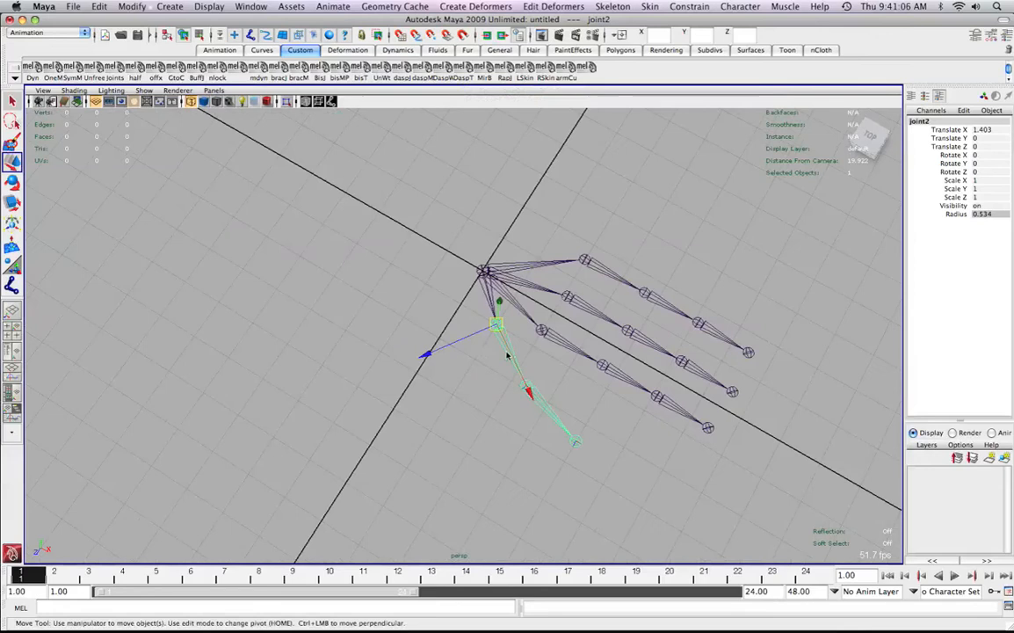
Tumble and zoom the perspective view in close on the finger and thumb joints.
{"action": "left_click", "coordinate": [433, 348]}
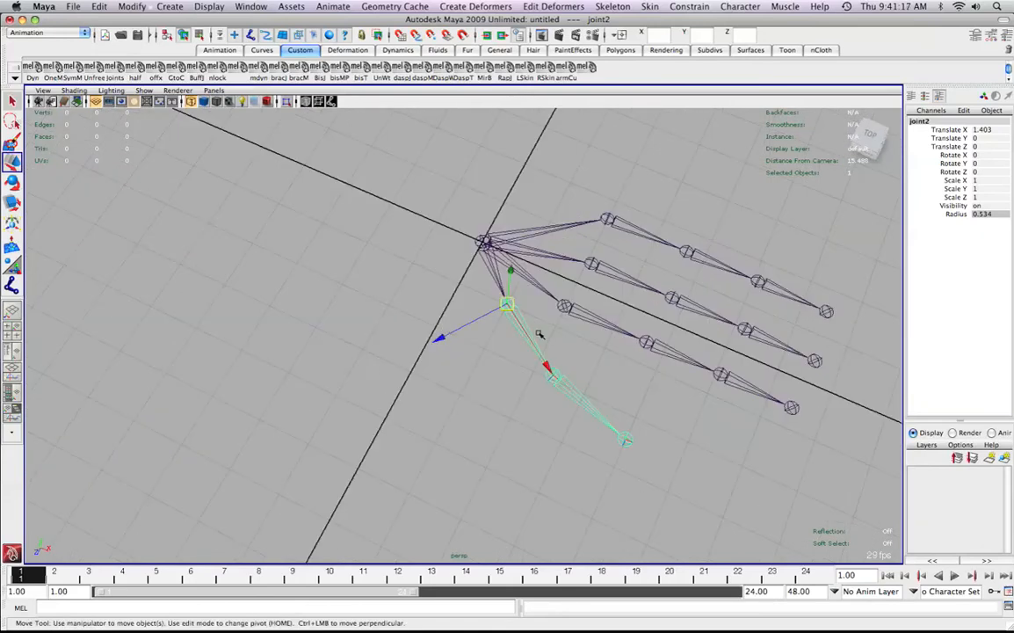
{"action": "left_click_drag", "start_coordinate": [539, 334], "coordinate": [664, 379]}
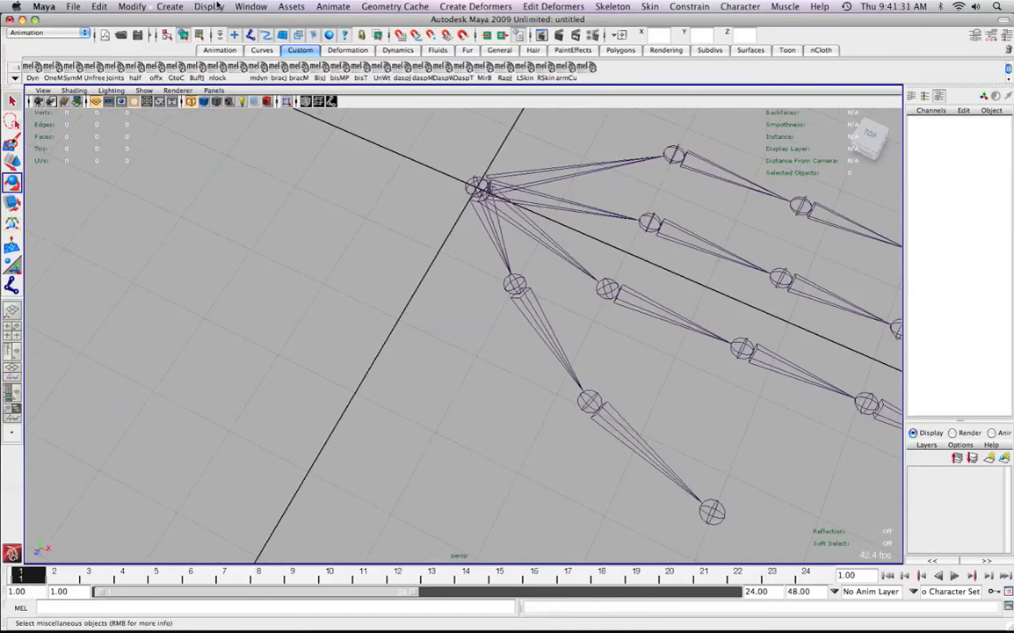
Create a NURBS circle and rotate it upright (Rotate Z 90) near the thumb chain's base.
{"action": "left_click", "coordinate": [169, 7]}
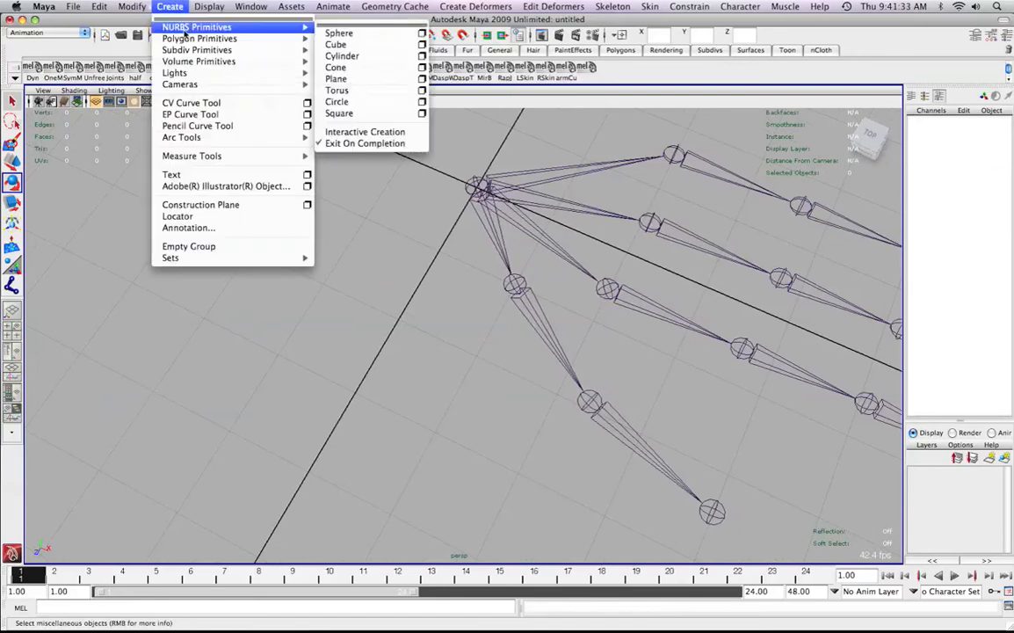
{"action": "mouse_move", "coordinate": [336, 100]}
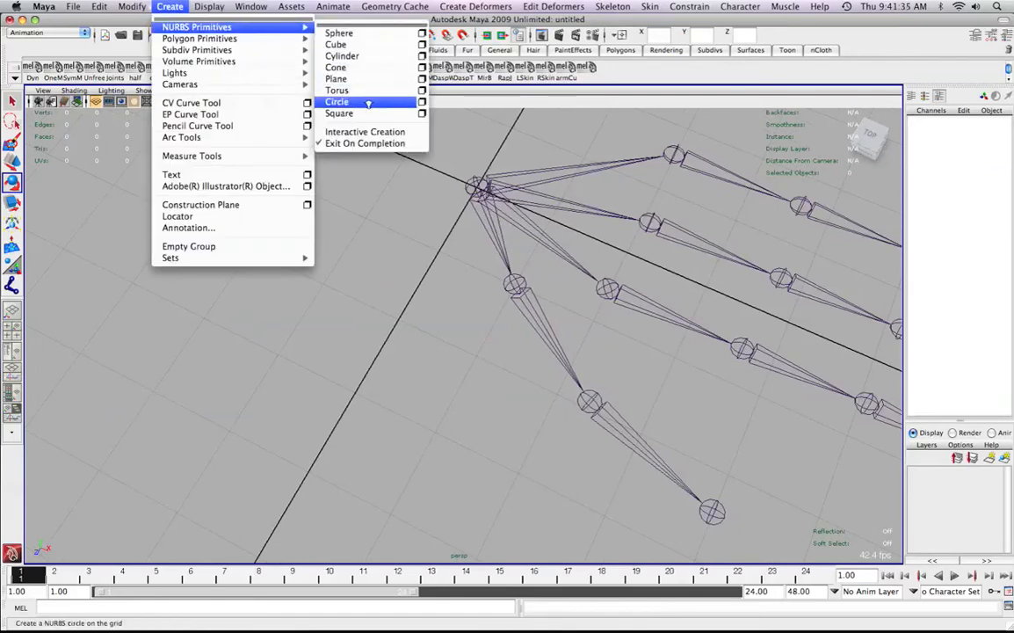
{"action": "left_click", "coordinate": [336, 100]}
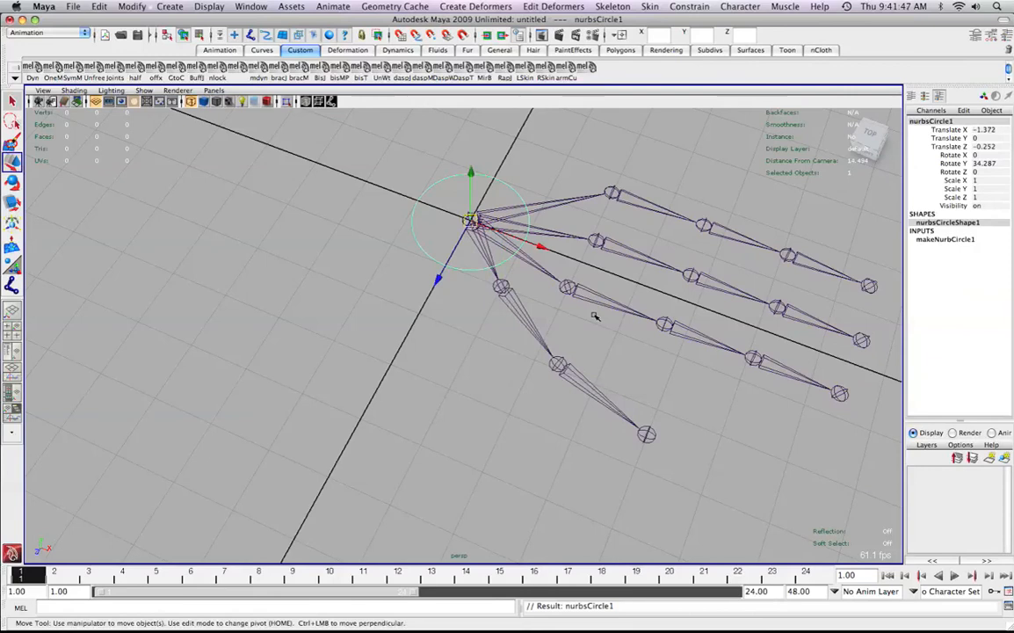
{"action": "mouse_move", "coordinate": [527, 250]}
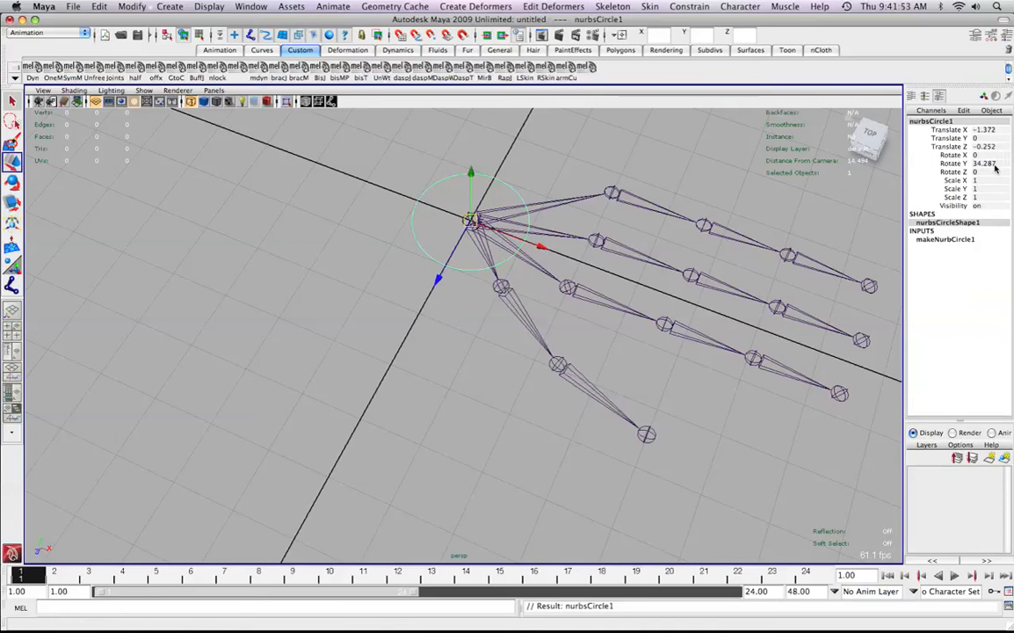
{"action": "mouse_move", "coordinate": [994, 167]}
{"action": "type", "text": "-90"}
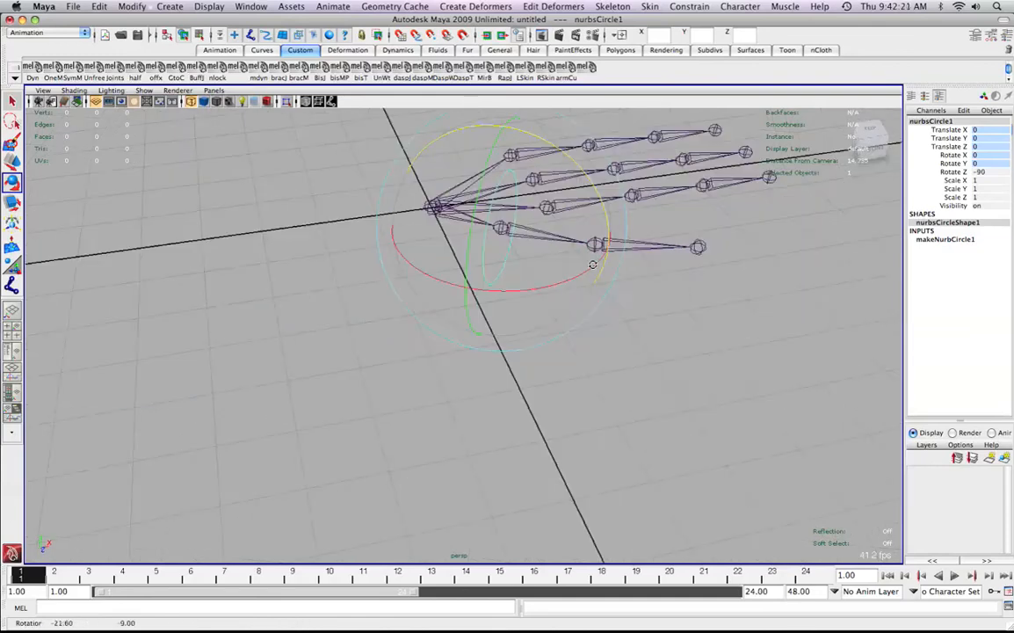
{"action": "left_click_drag", "start_coordinate": [592, 264], "coordinate": [553, 316]}
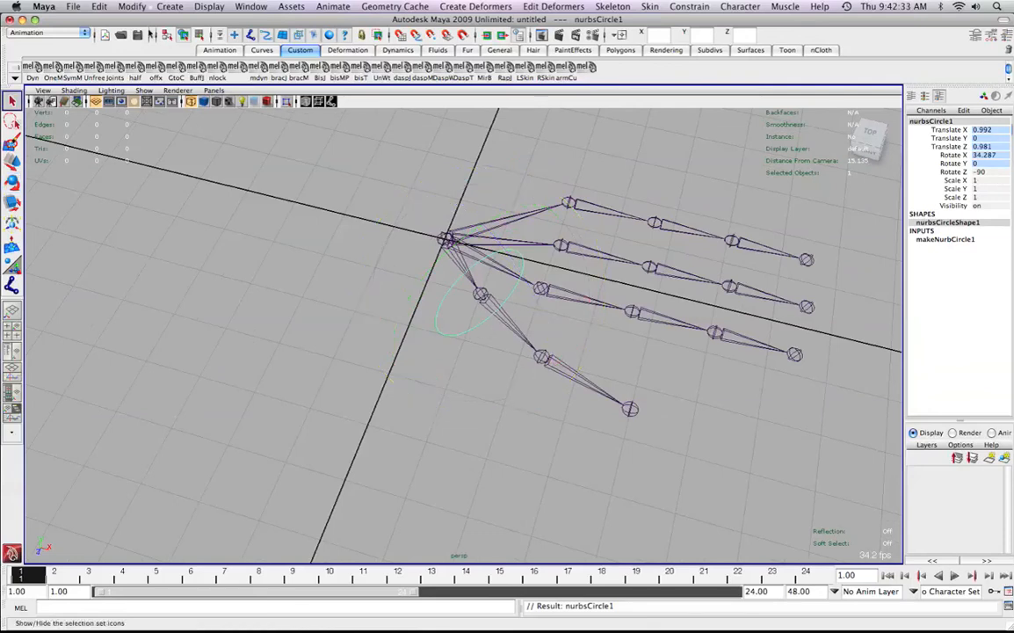
Freeze the circle's transformations and rotate it to wrap around the thumb's joint2.
{"action": "left_click", "coordinate": [130, 7]}
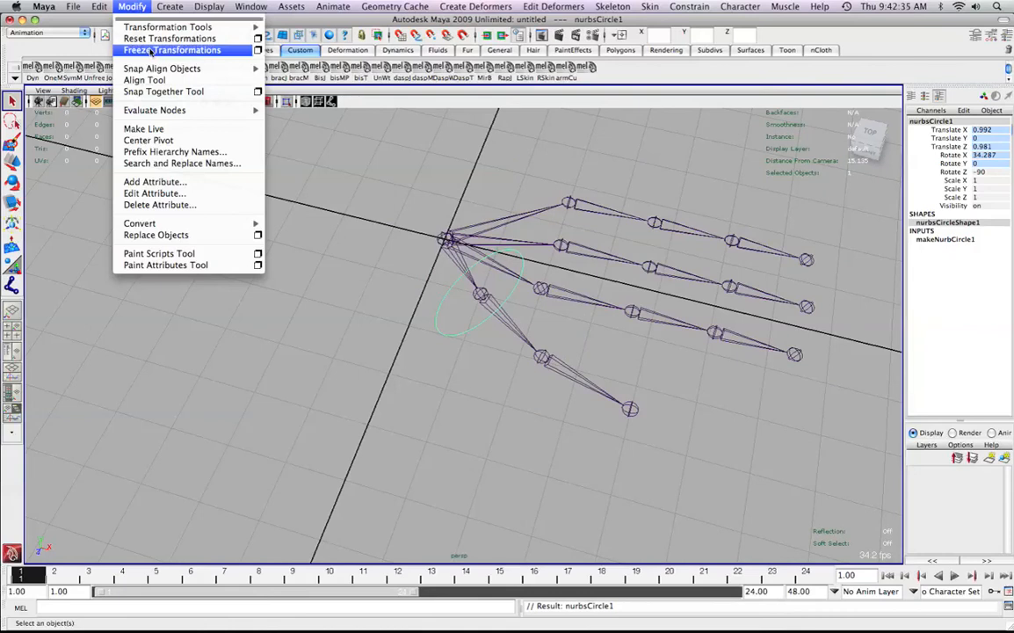
{"action": "left_click", "coordinate": [172, 50]}
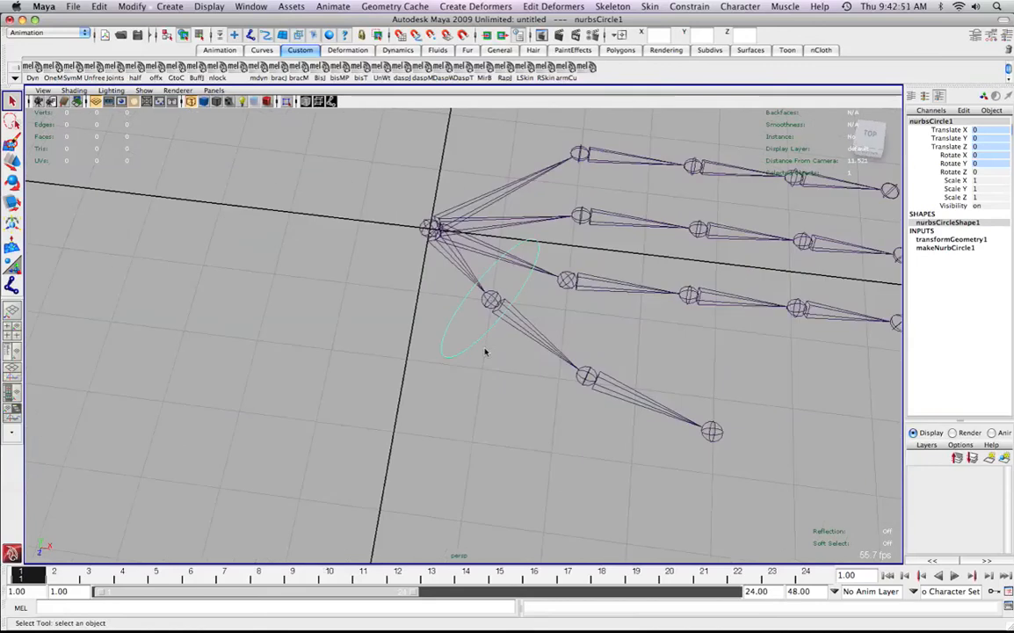
{"action": "mouse_move", "coordinate": [520, 325]}
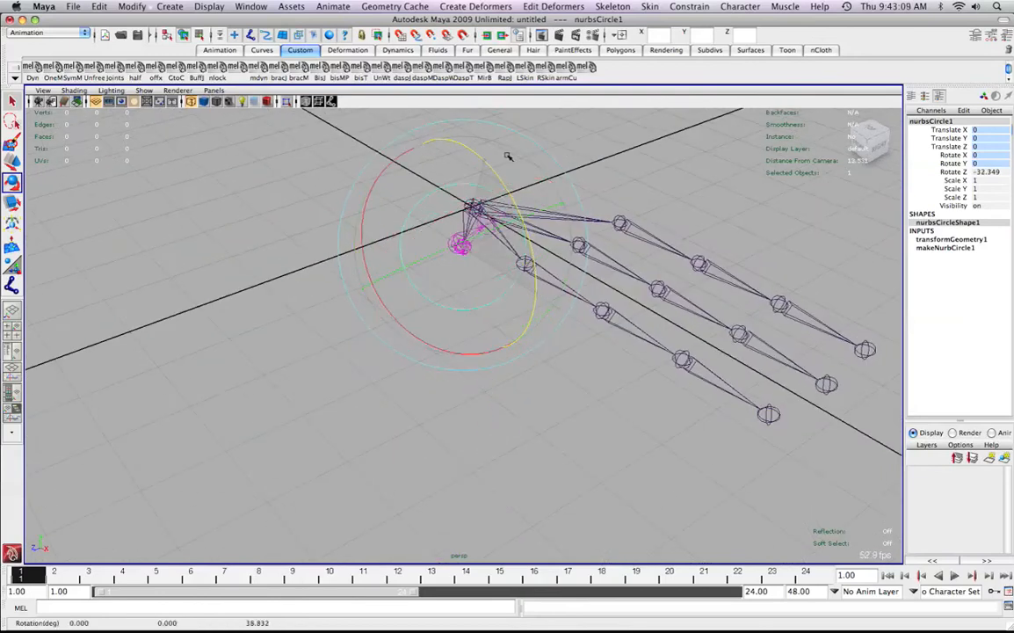
{"action": "left_click_drag", "start_coordinate": [508, 156], "coordinate": [518, 309]}
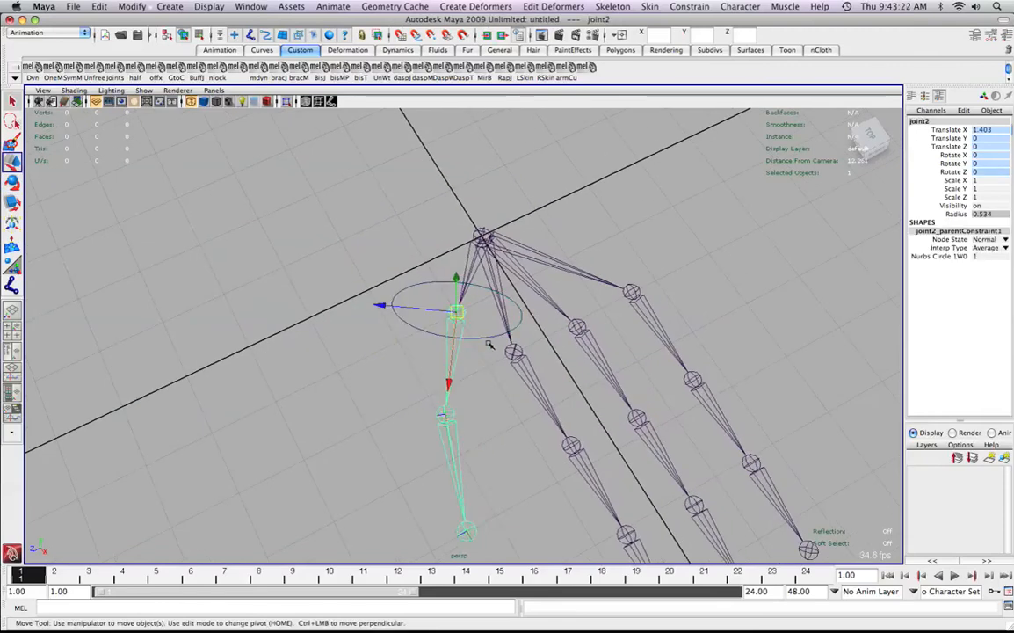
Delete nurbsCircle1 and clear the selection, leaving the bare hand skeleton.
{"action": "left_click", "coordinate": [431, 299]}
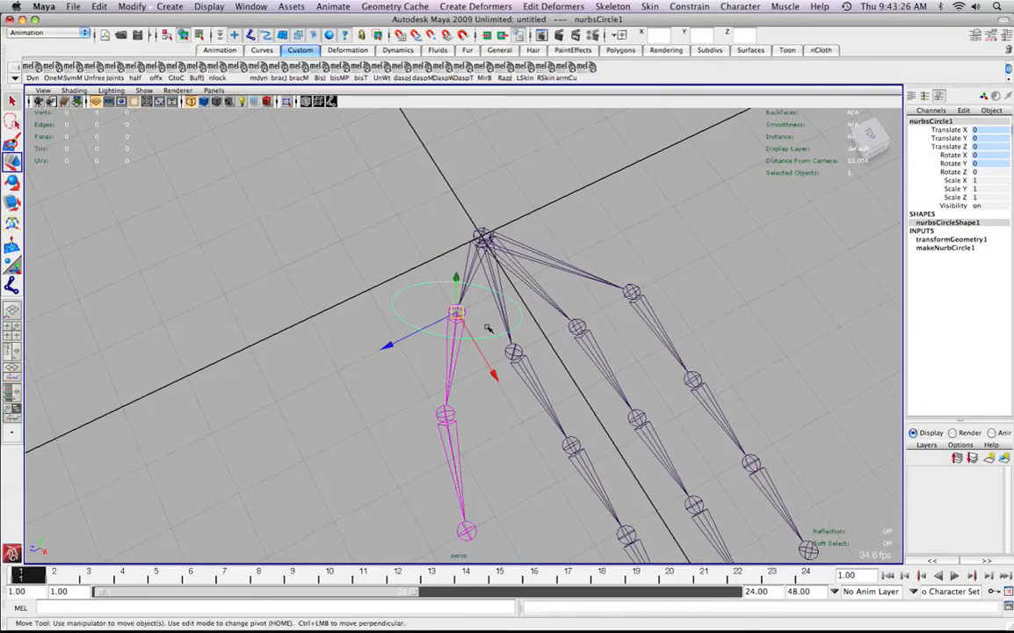
{"action": "mouse_move", "coordinate": [494, 315]}
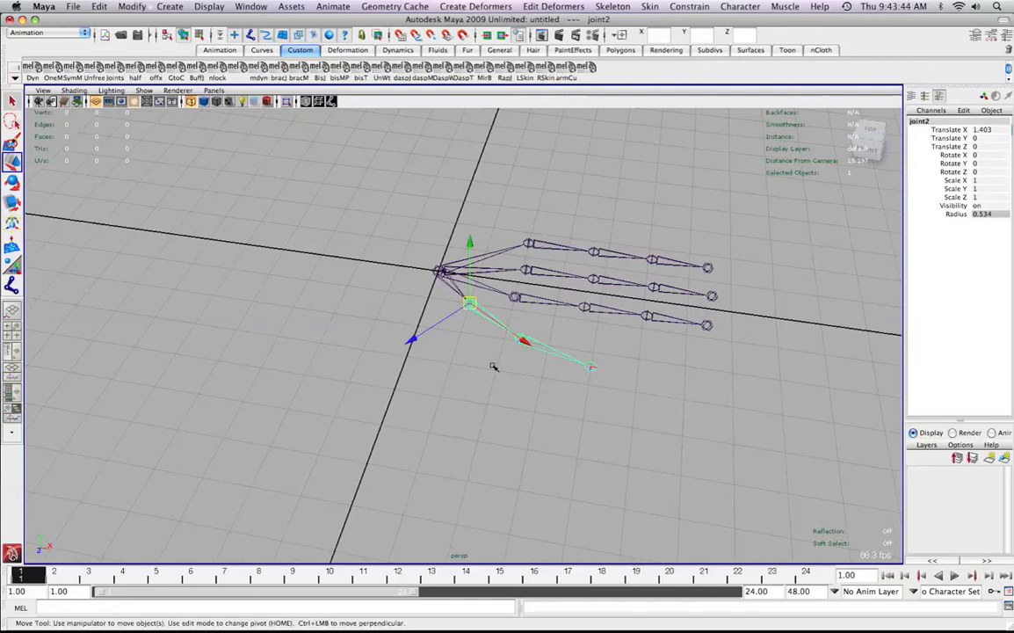
{"action": "left_click", "coordinate": [298, 250]}
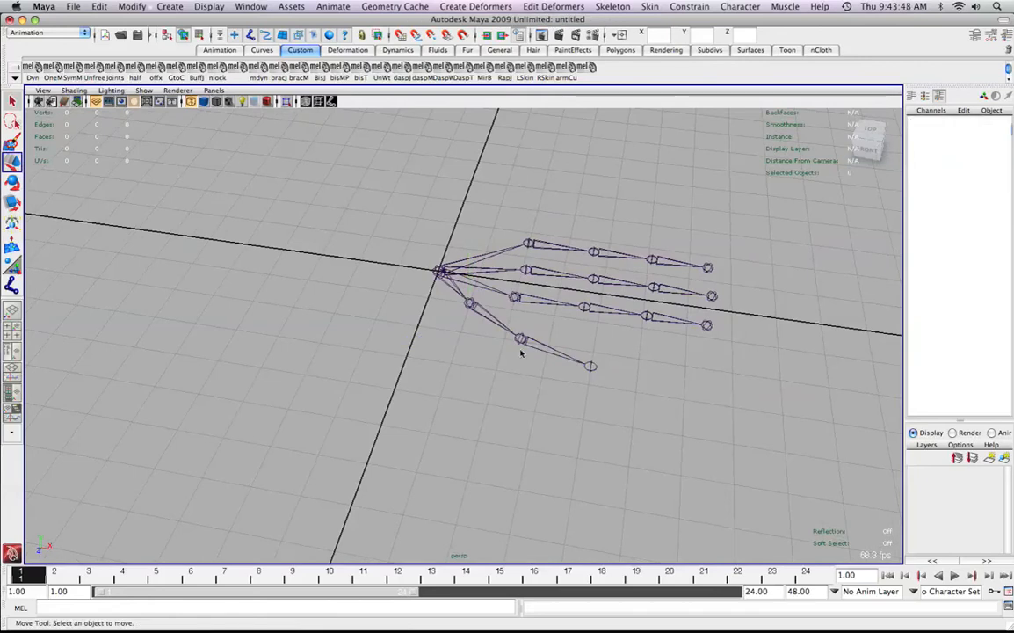
Enable X-Ray Joints shading and add a polygon cube scaled into a wide flat slab over the hand.
{"action": "left_click", "coordinate": [74, 92]}
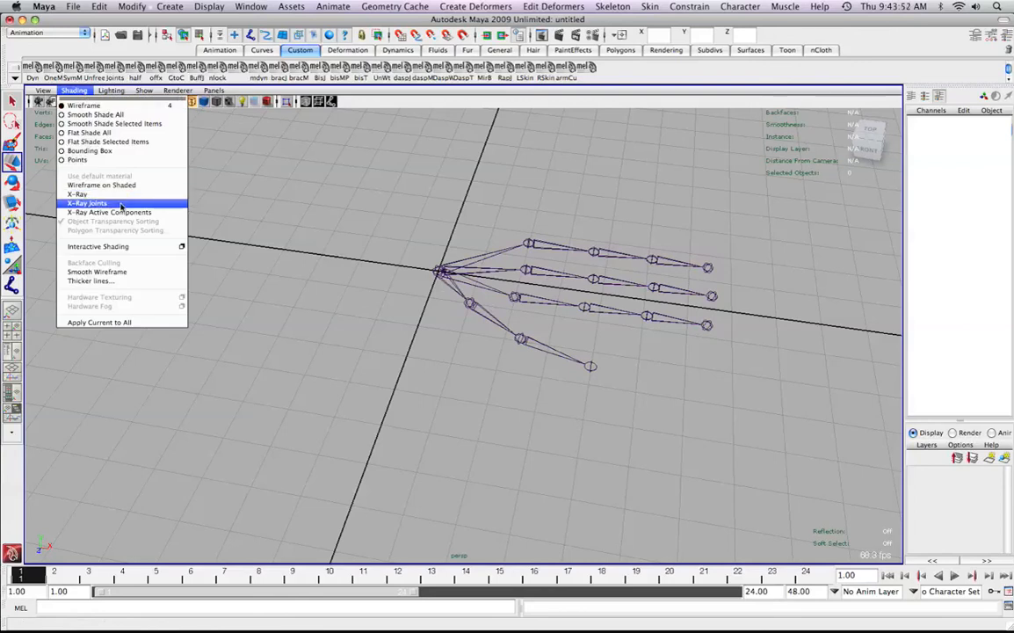
{"action": "left_click", "coordinate": [86, 203]}
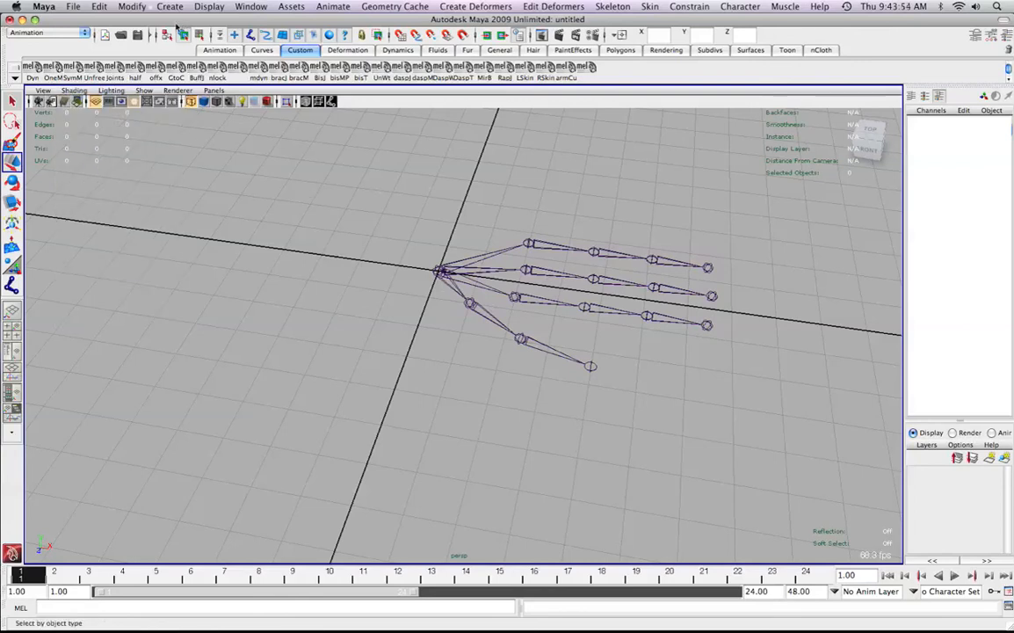
{"action": "left_click", "coordinate": [169, 7]}
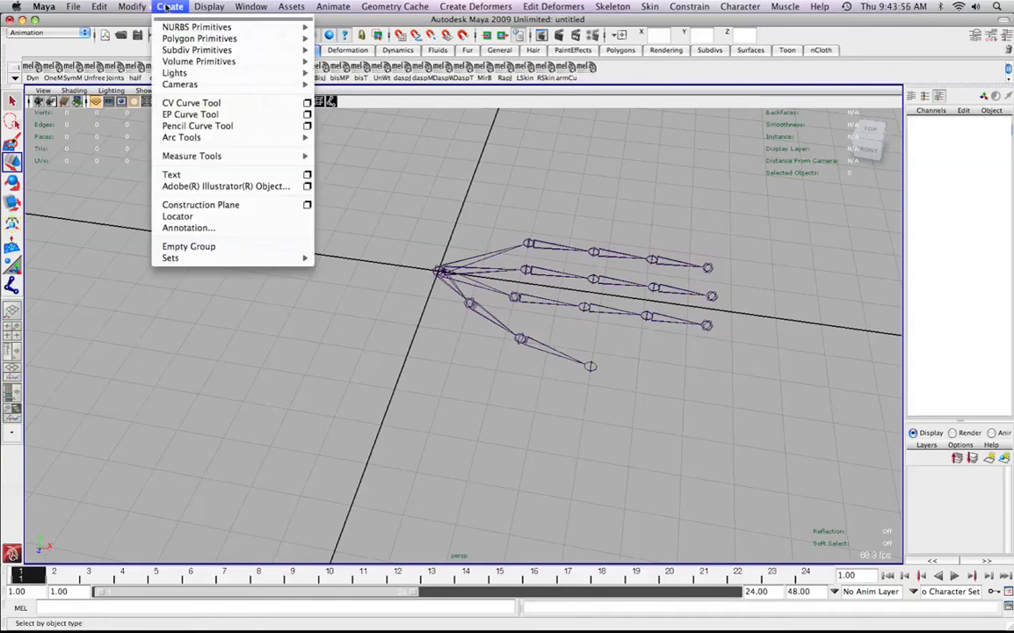
{"action": "mouse_move", "coordinate": [201, 38]}
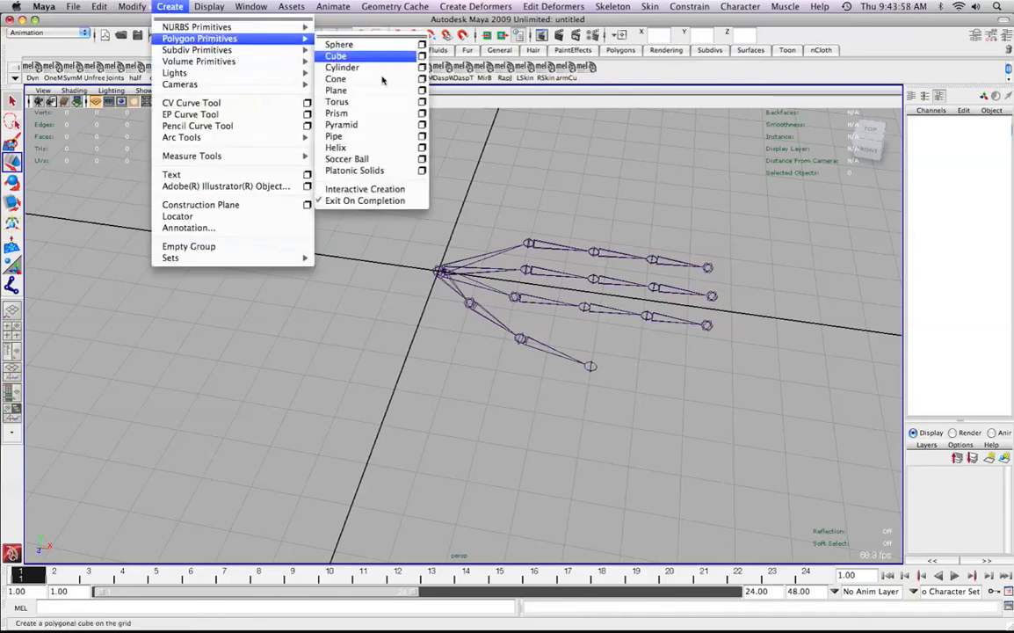
{"action": "left_click", "coordinate": [336, 55]}
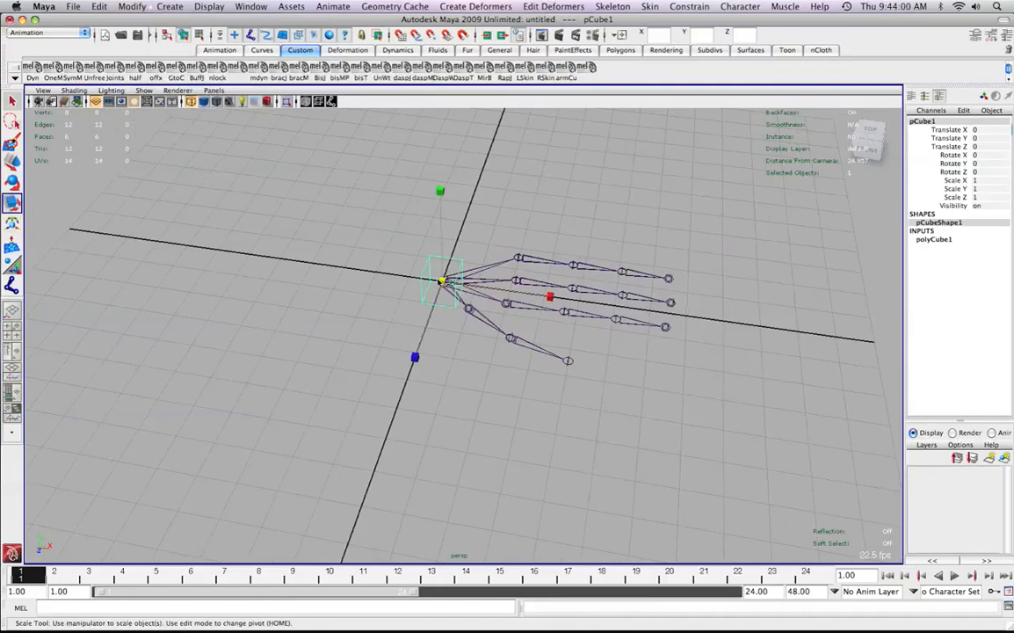
{"action": "left_click_drag", "start_coordinate": [548, 295], "coordinate": [682, 316]}
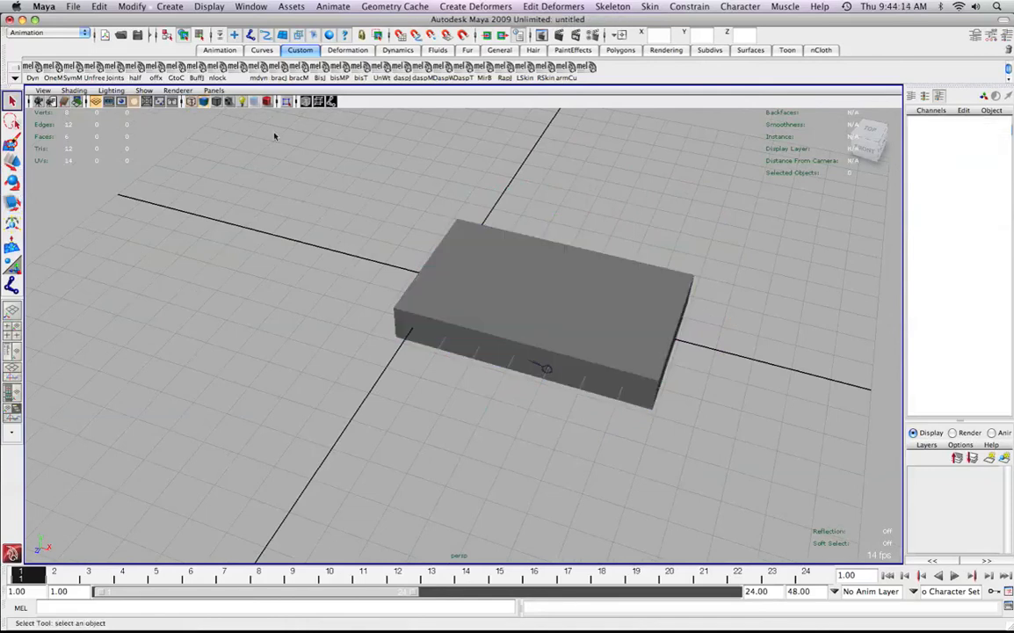
{"action": "left_click", "coordinate": [74, 91]}
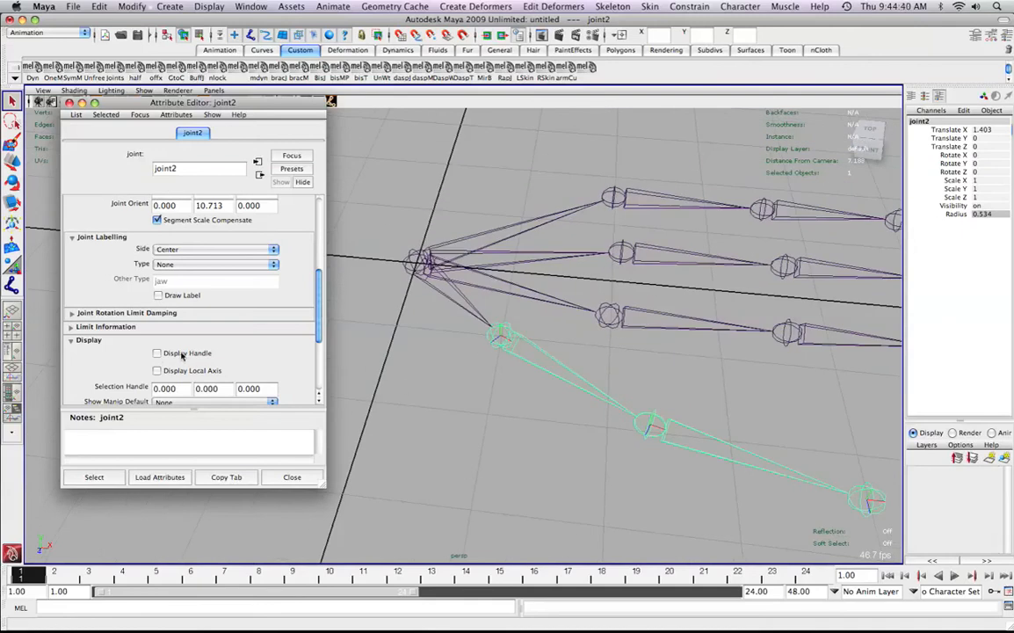
Enter selection handle offset values for joint2 in the Attribute Editor, then deselect everything.
{"action": "left_click", "coordinate": [158, 351]}
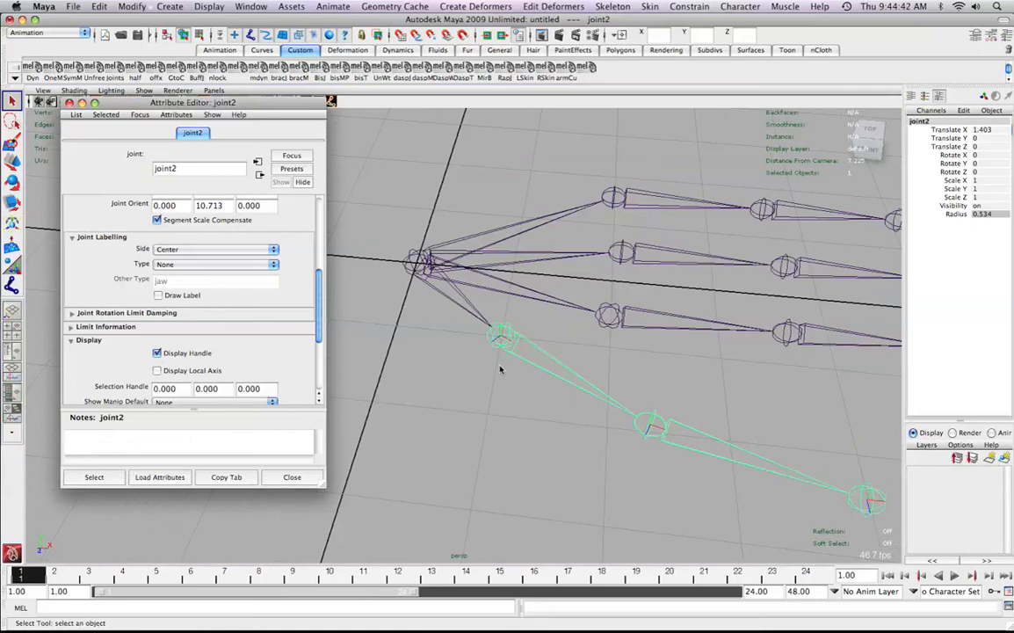
{"action": "mouse_move", "coordinate": [465, 440]}
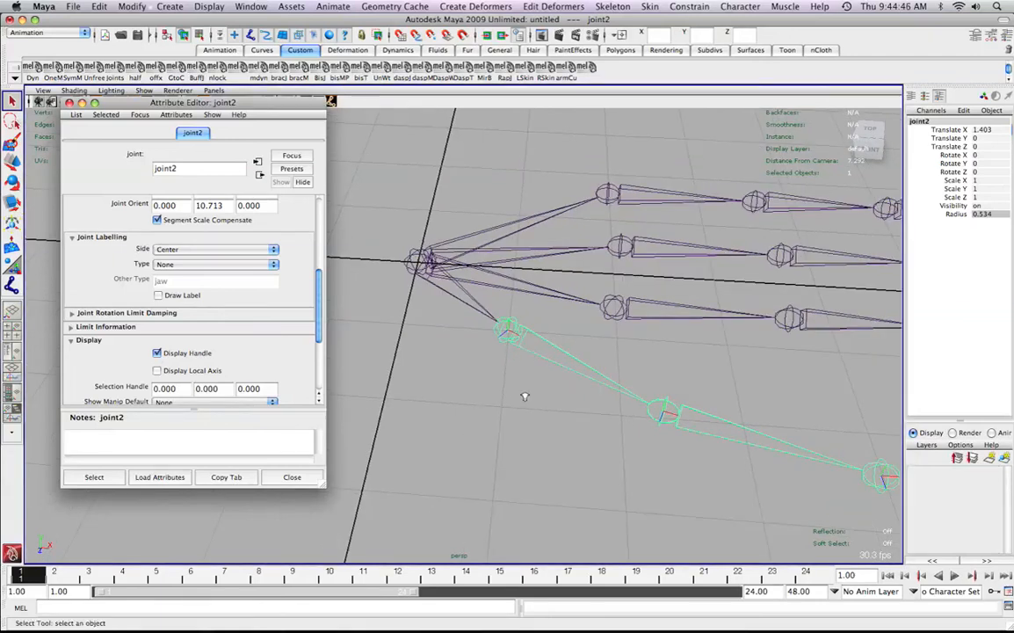
{"action": "type", "text": "0.050"}
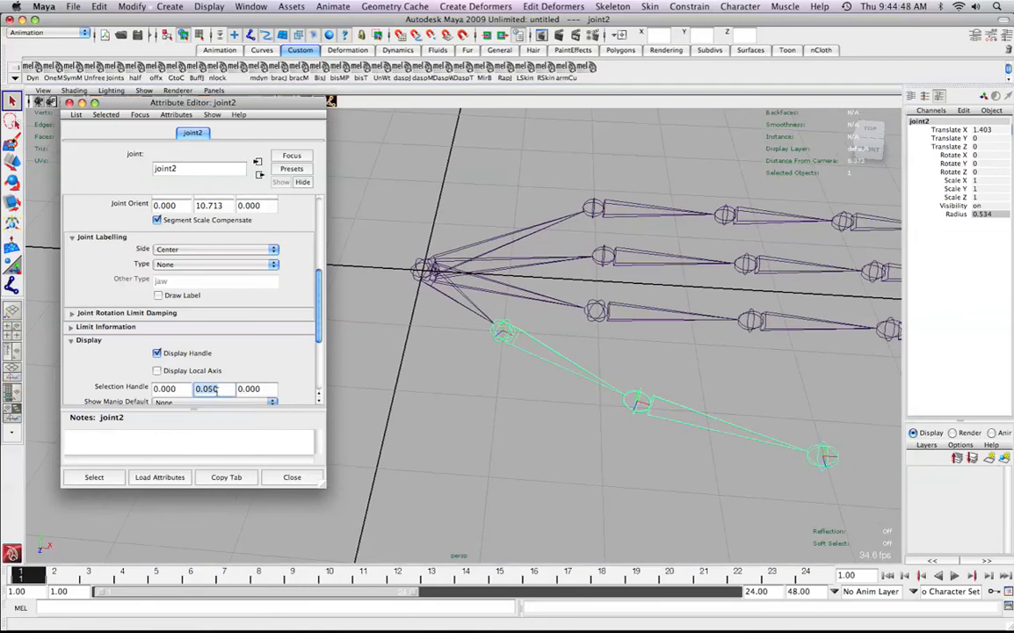
{"action": "type", "text": "1.230"}
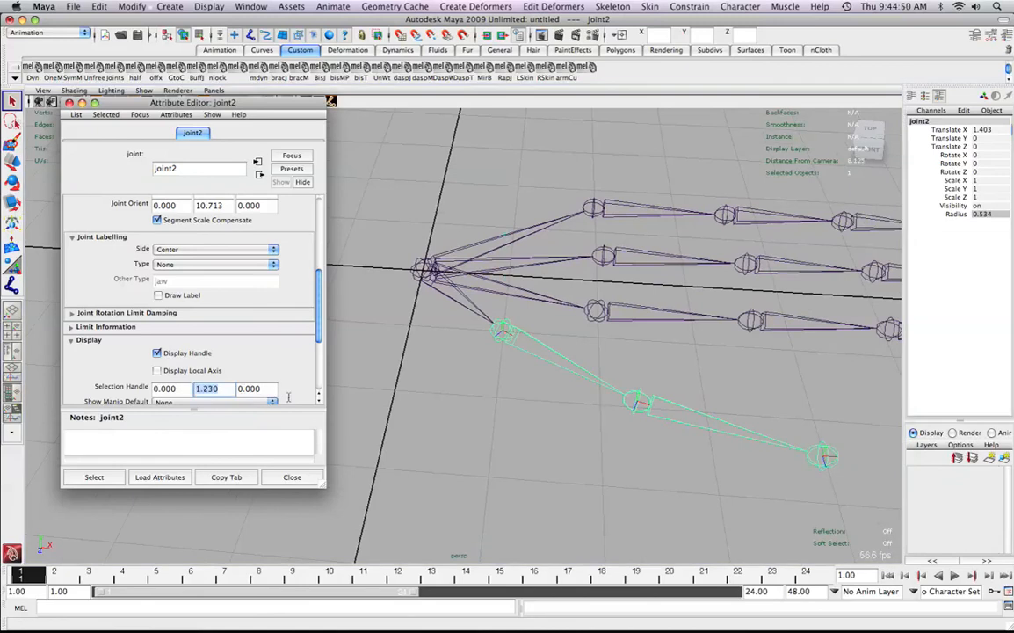
{"action": "type", "text": "1.420"}
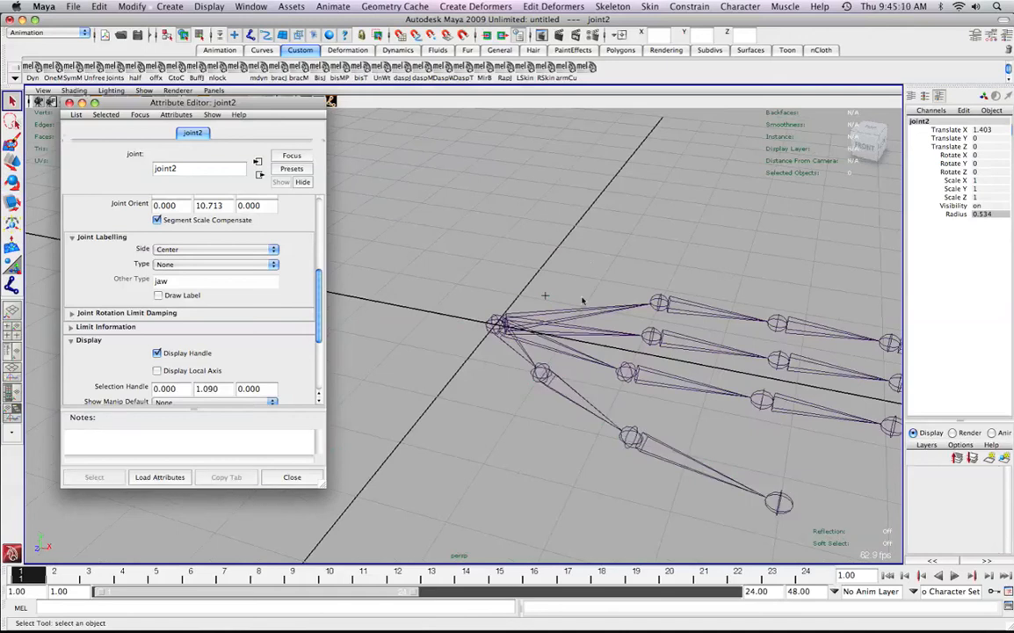
{"action": "left_click", "coordinate": [464, 225]}
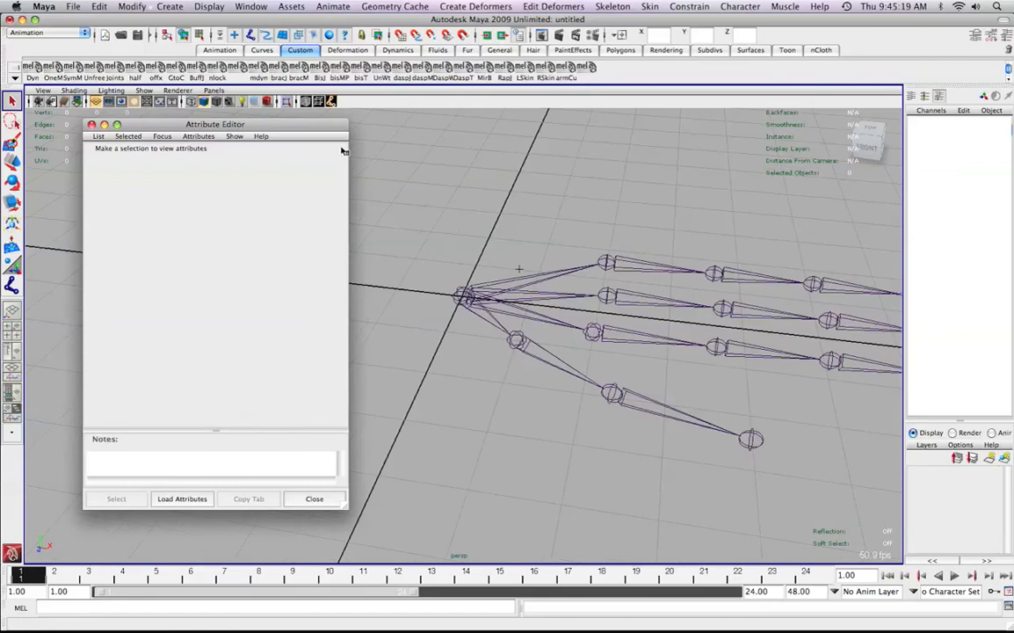
Create a NURBS circle at the origin, close its Attribute Editor and select joint2.
{"action": "left_click", "coordinate": [168, 7]}
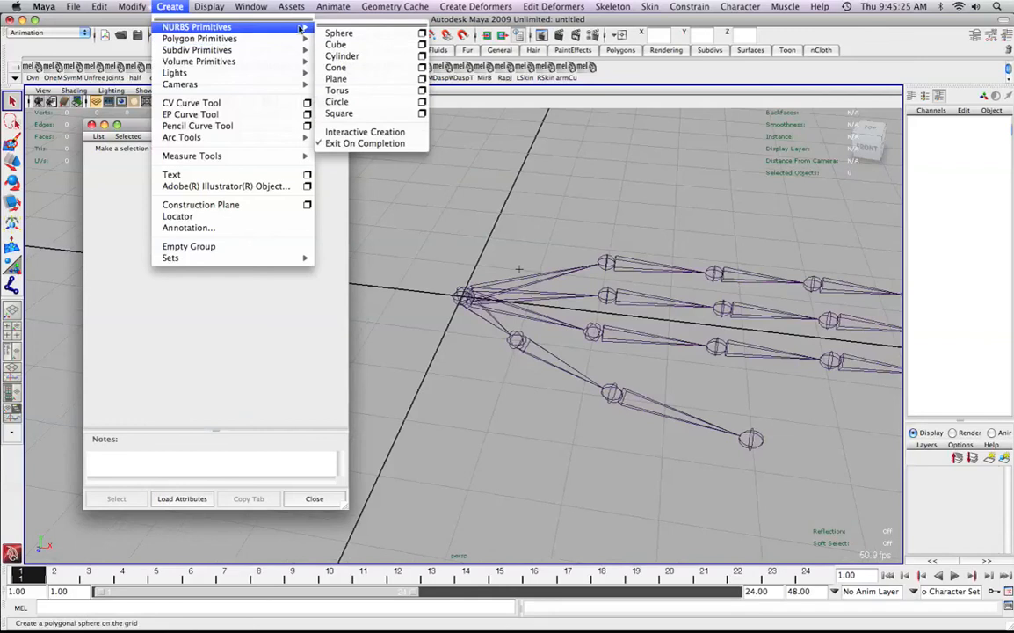
{"action": "left_click", "coordinate": [336, 102]}
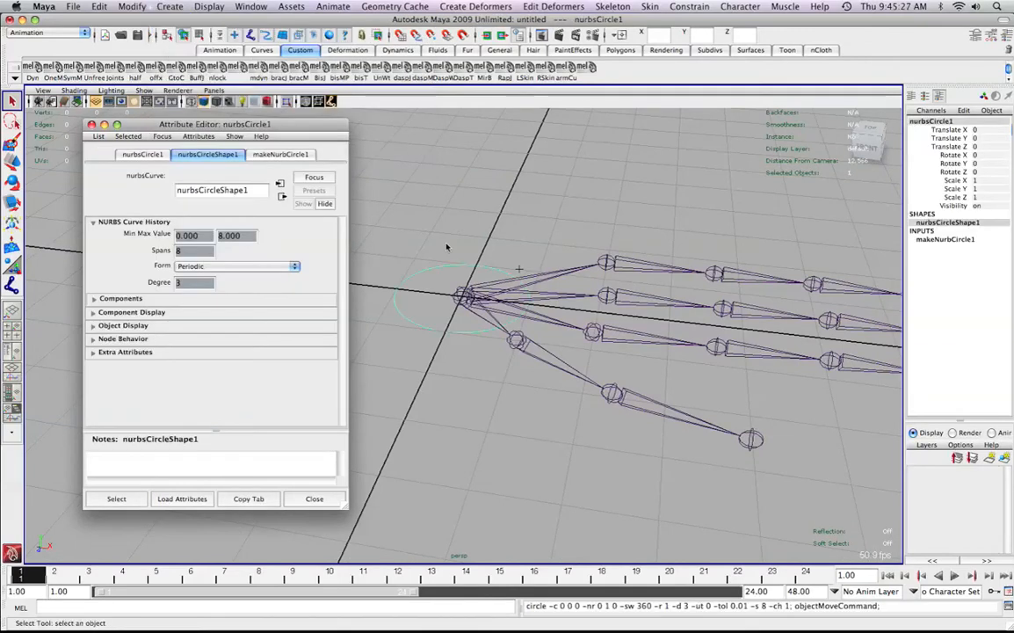
{"action": "mouse_move", "coordinate": [503, 334]}
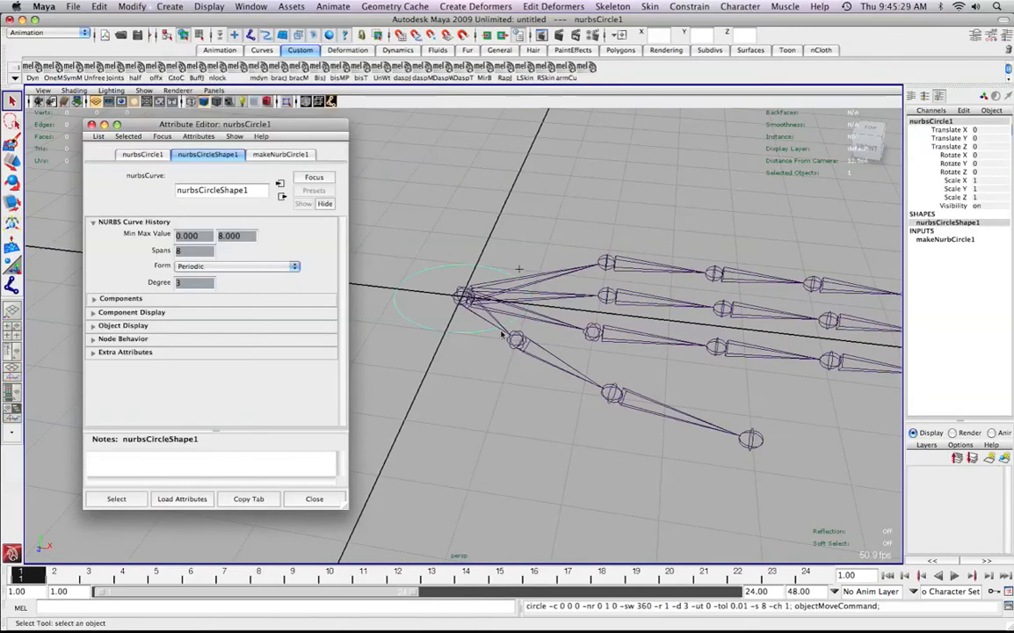
{"action": "mouse_move", "coordinate": [387, 147]}
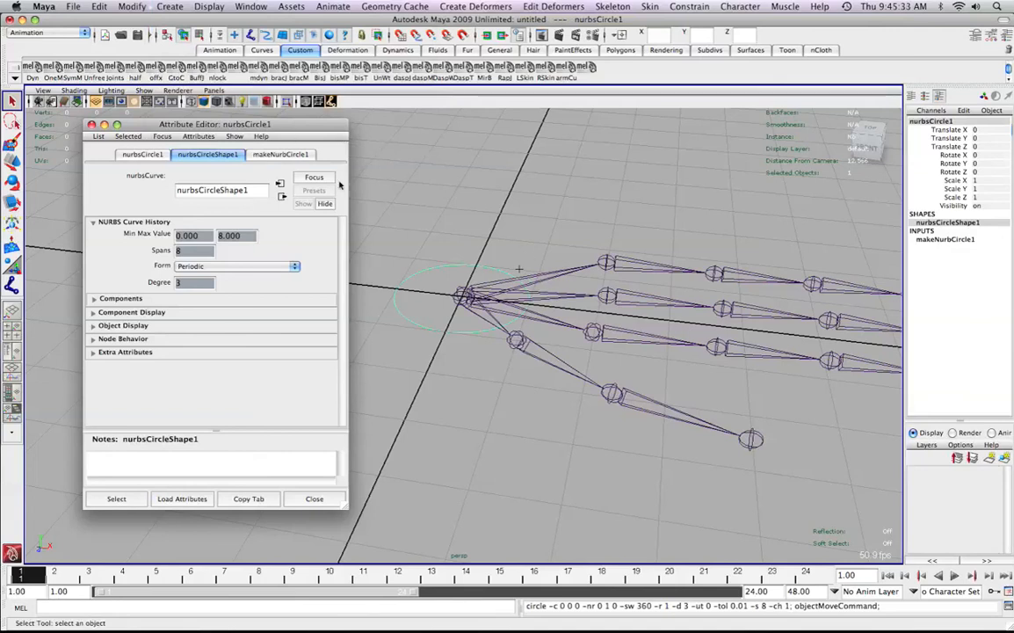
{"action": "left_click", "coordinate": [313, 499]}
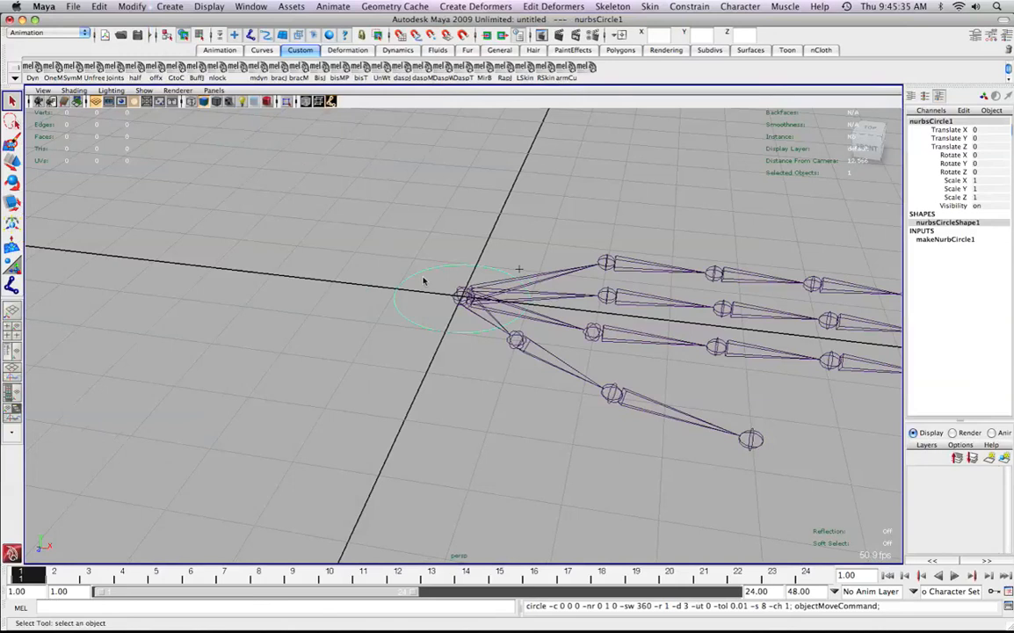
{"action": "left_click", "coordinate": [517, 341]}
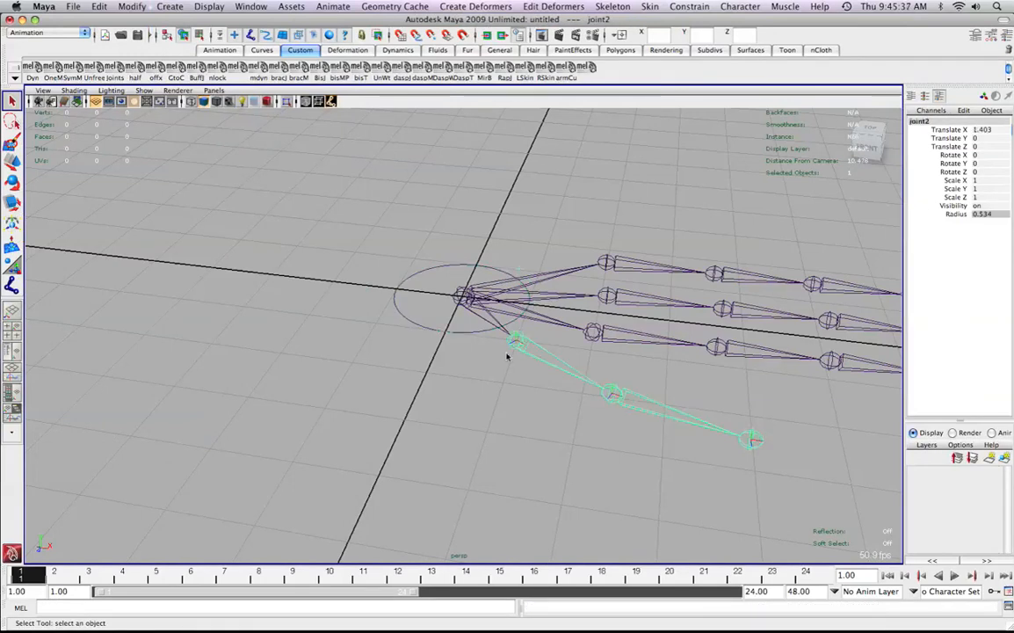
{"action": "mouse_move", "coordinate": [518, 326]}
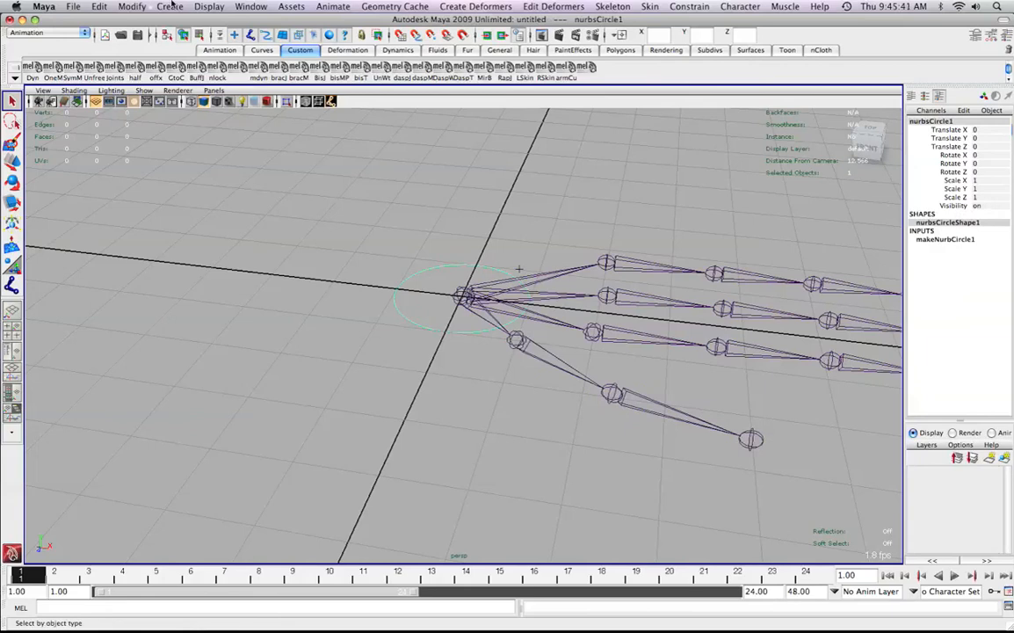
Bring up the Attribute Editor and then the Outliner from the Window menu.
{"action": "left_click", "coordinate": [250, 7]}
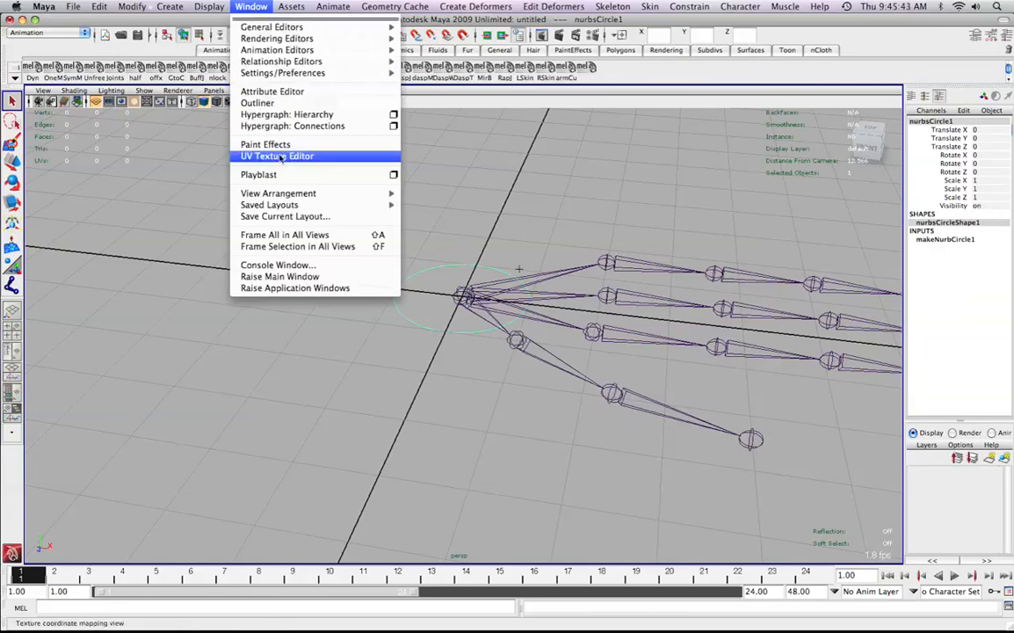
{"action": "mouse_move", "coordinate": [272, 91]}
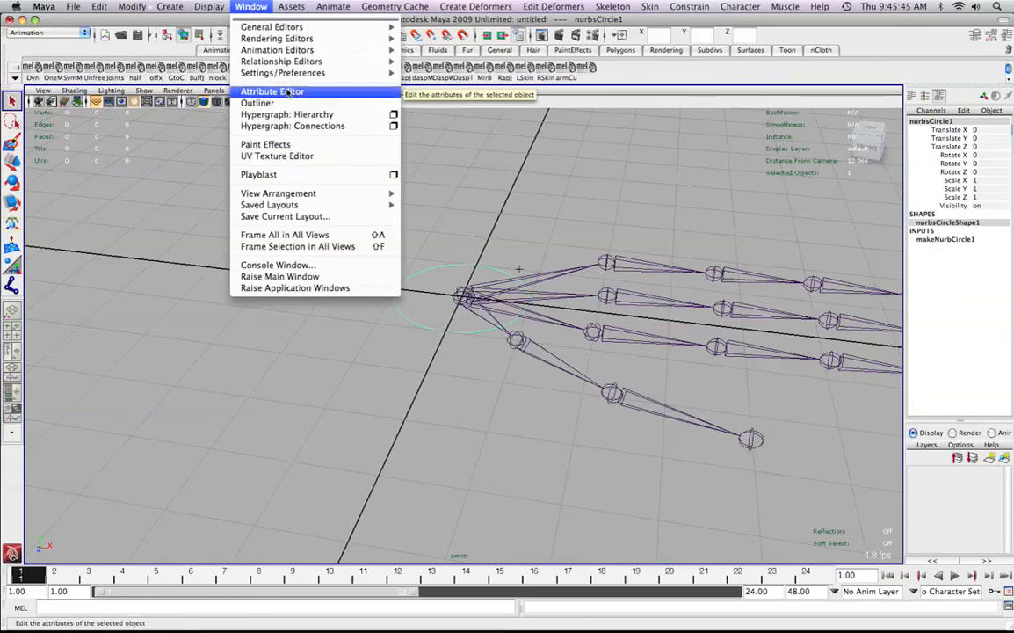
{"action": "left_click", "coordinate": [270, 92]}
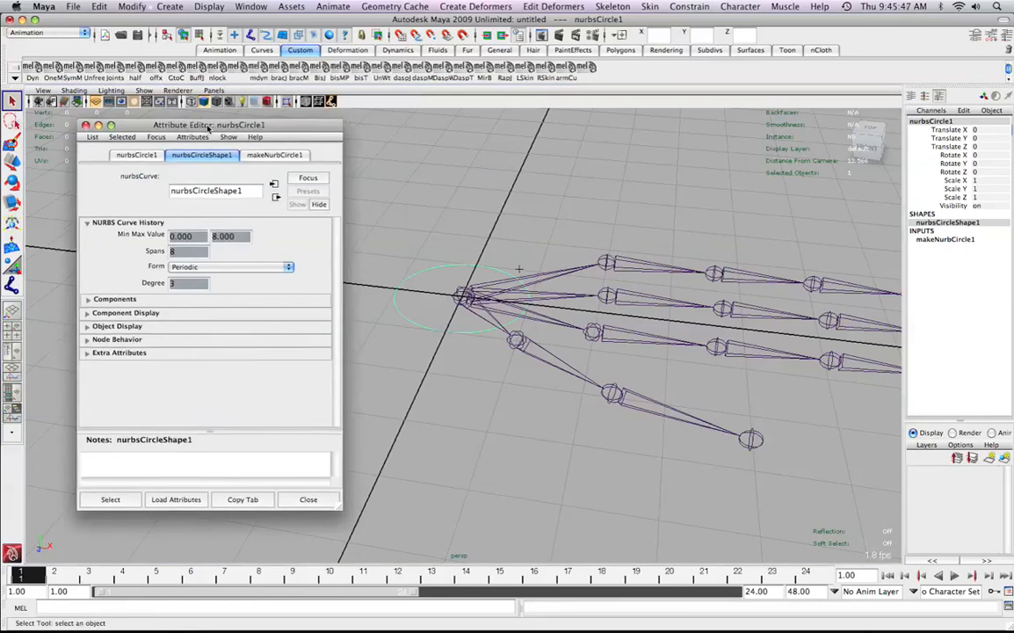
{"action": "left_click", "coordinate": [250, 7]}
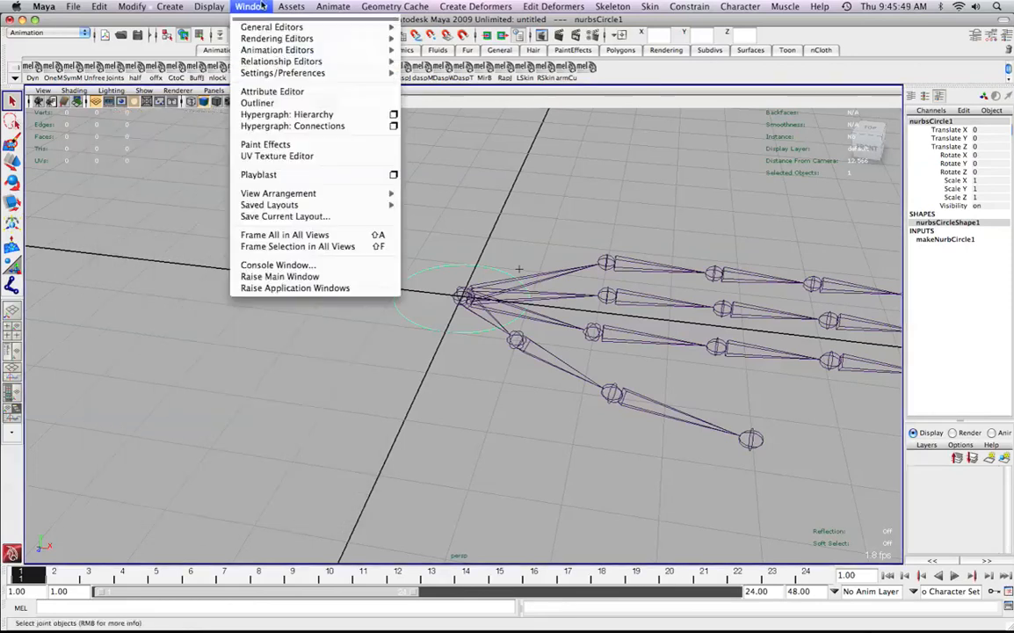
{"action": "left_click", "coordinate": [257, 102]}
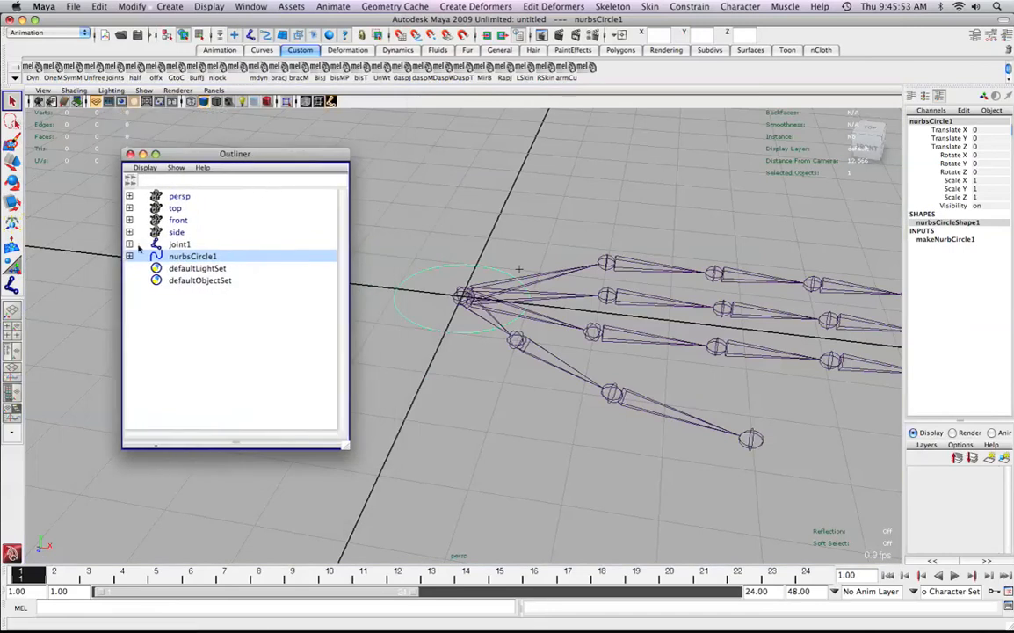
Turn on Display > Shapes in the Outliner, expand nurbsCircle1 and select nurbsCircleShape1.
{"action": "left_click", "coordinate": [144, 166]}
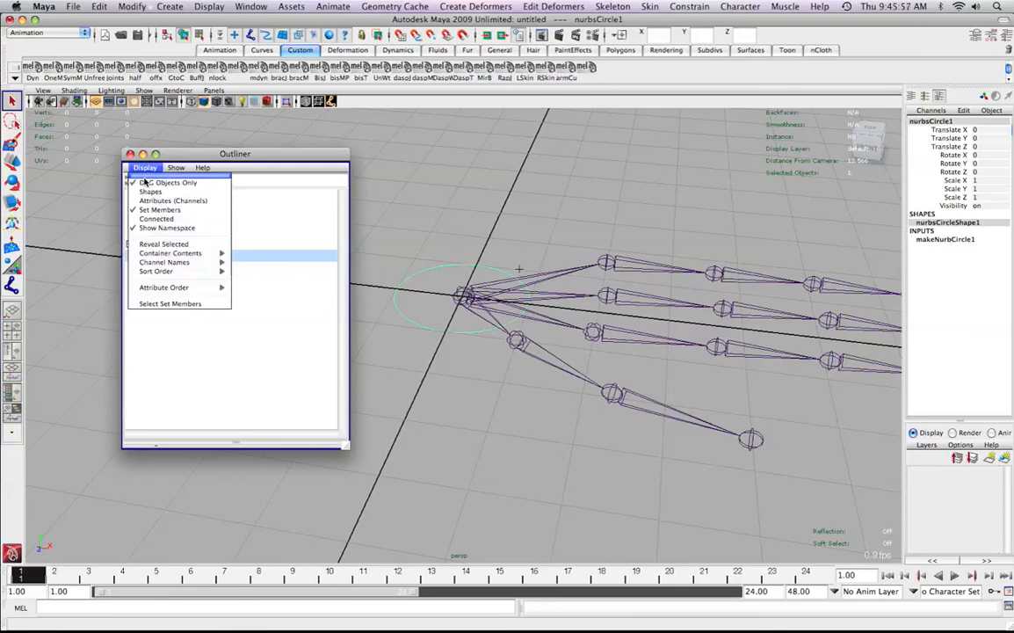
{"action": "left_click", "coordinate": [169, 181]}
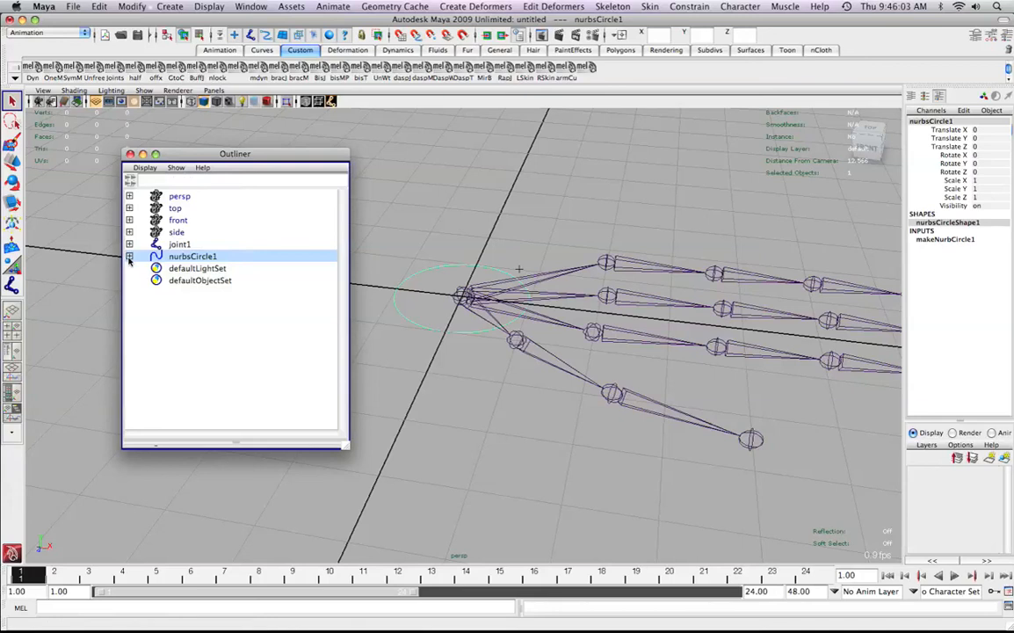
{"action": "left_click", "coordinate": [130, 256]}
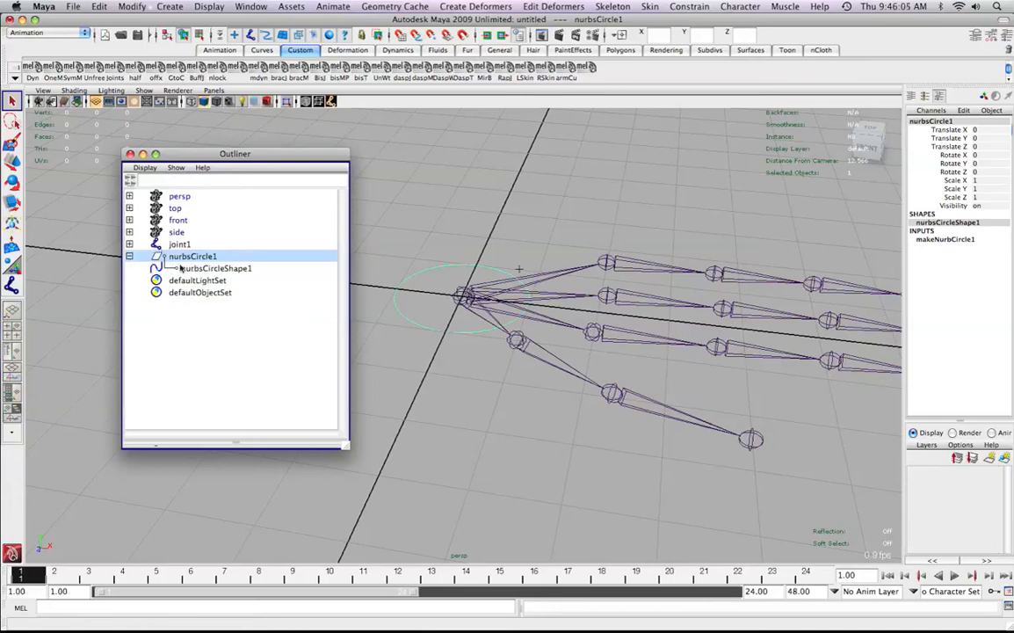
{"action": "left_click", "coordinate": [216, 267]}
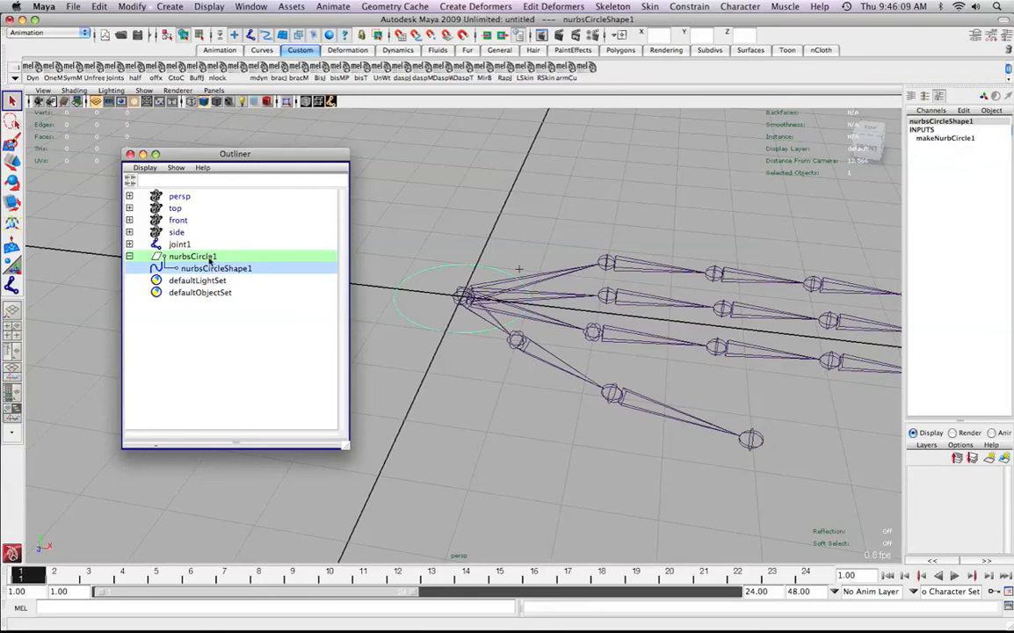
{"action": "left_click", "coordinate": [191, 257]}
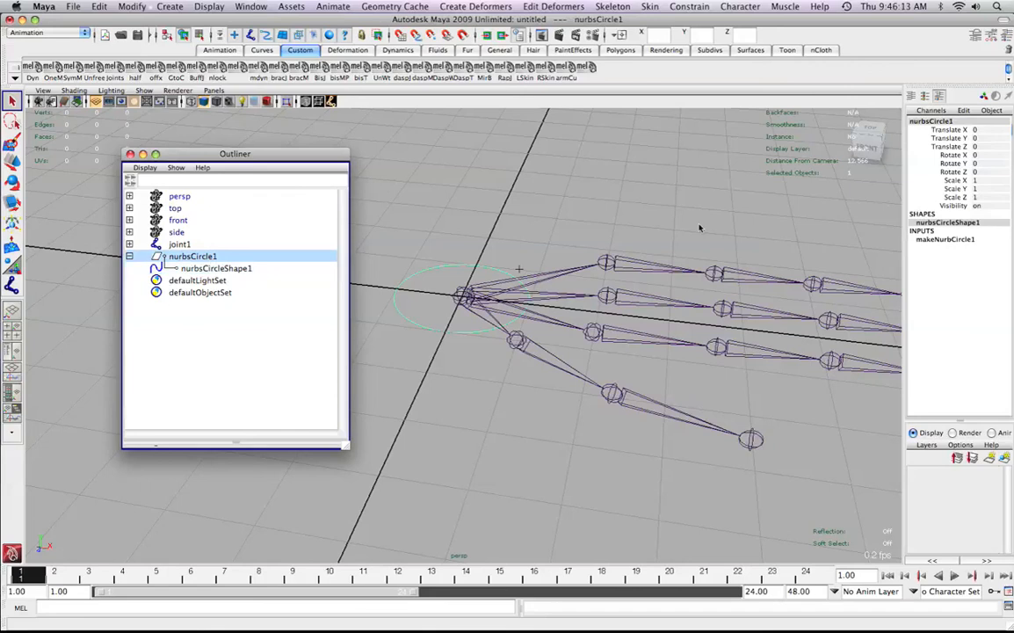
{"action": "mouse_move", "coordinate": [984, 183]}
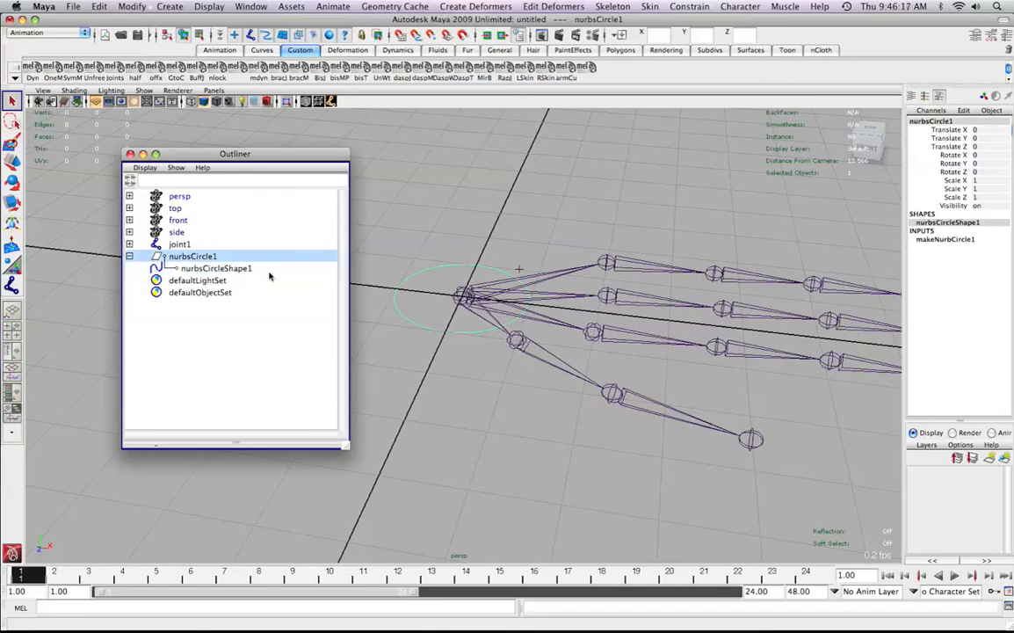
{"action": "left_click", "coordinate": [216, 267]}
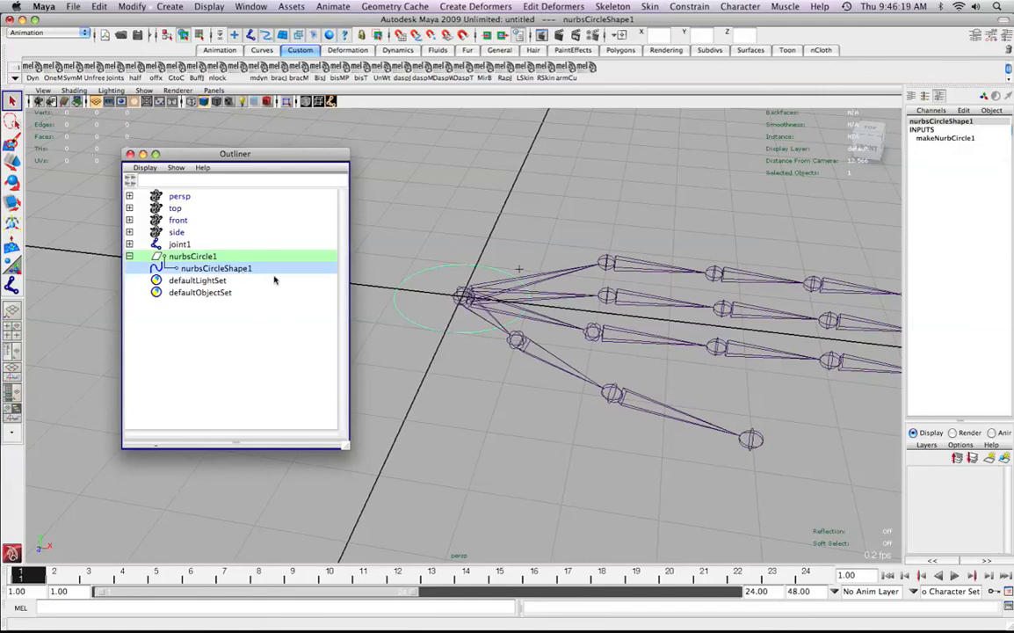
{"action": "mouse_move", "coordinate": [942, 141]}
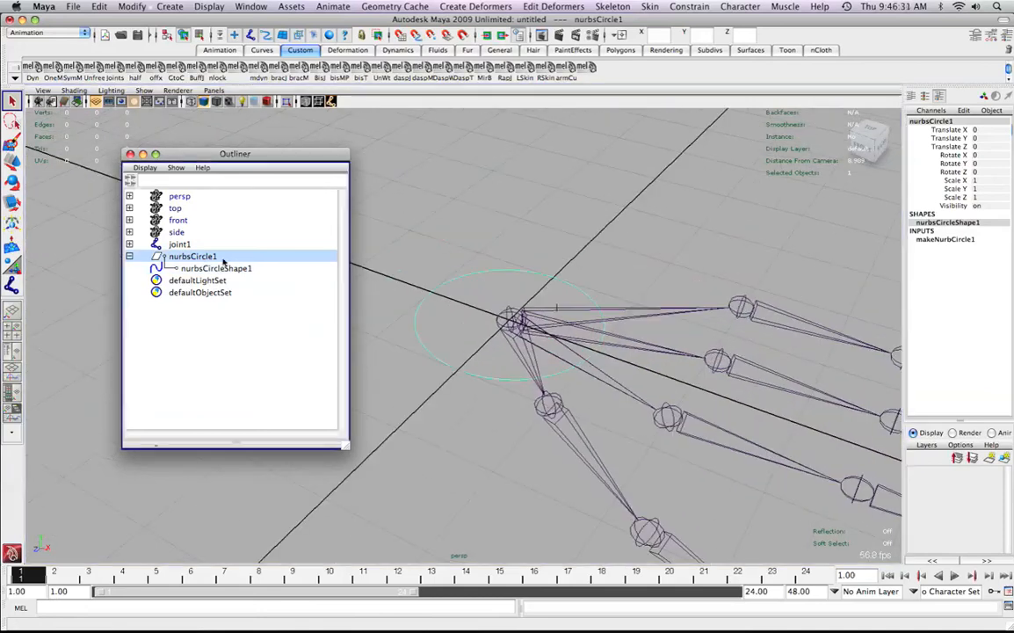
Expand joint1 to list its child joints and expand nurbsCircle1 to show nurbsCircleShape1.
{"action": "left_click", "coordinate": [216, 267]}
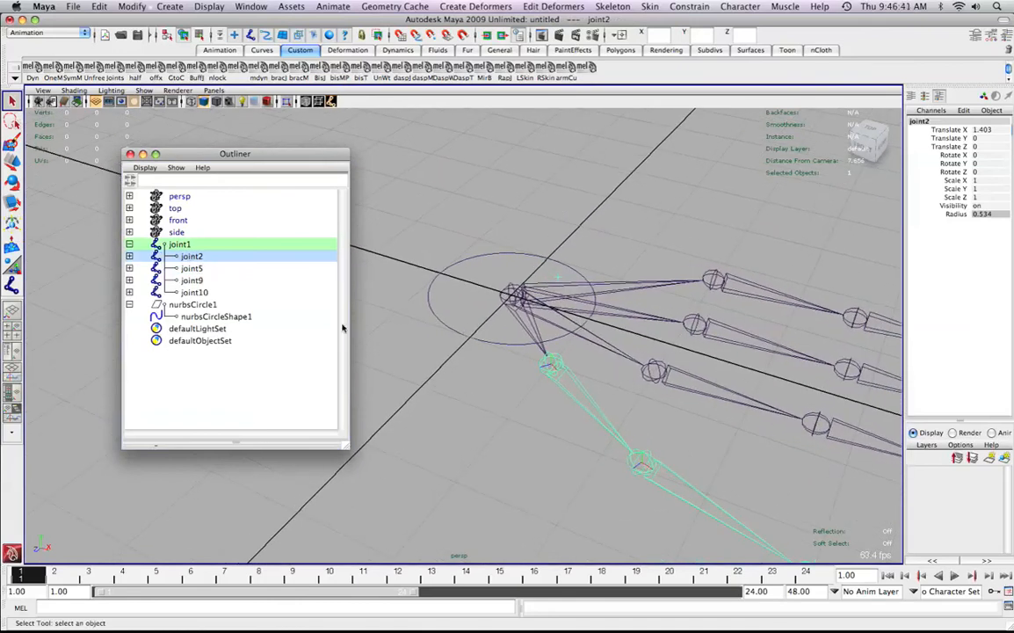
{"action": "left_click", "coordinate": [193, 304]}
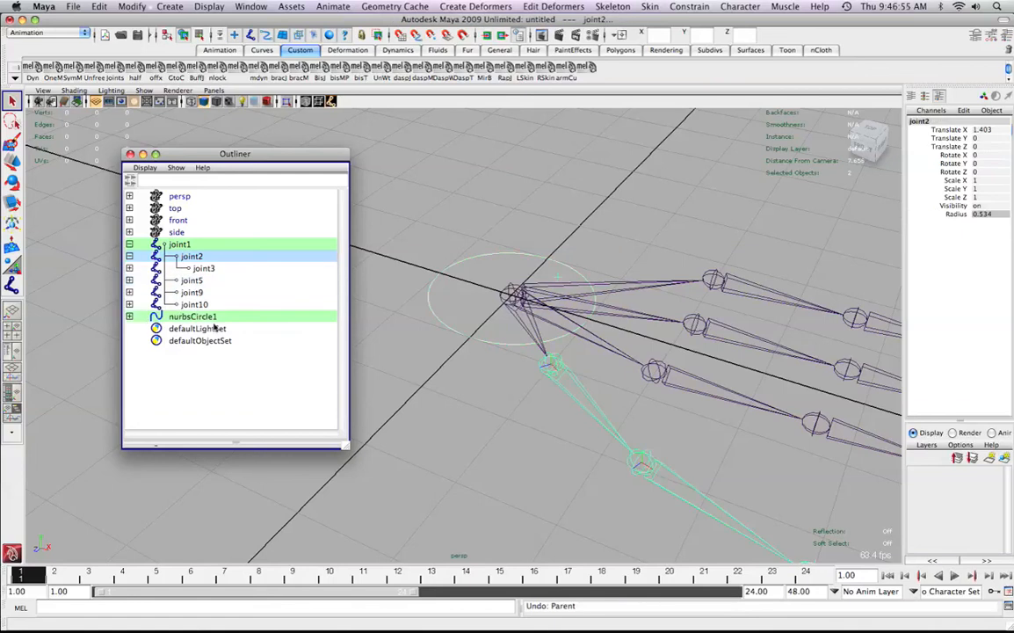
{"action": "left_click", "coordinate": [130, 316]}
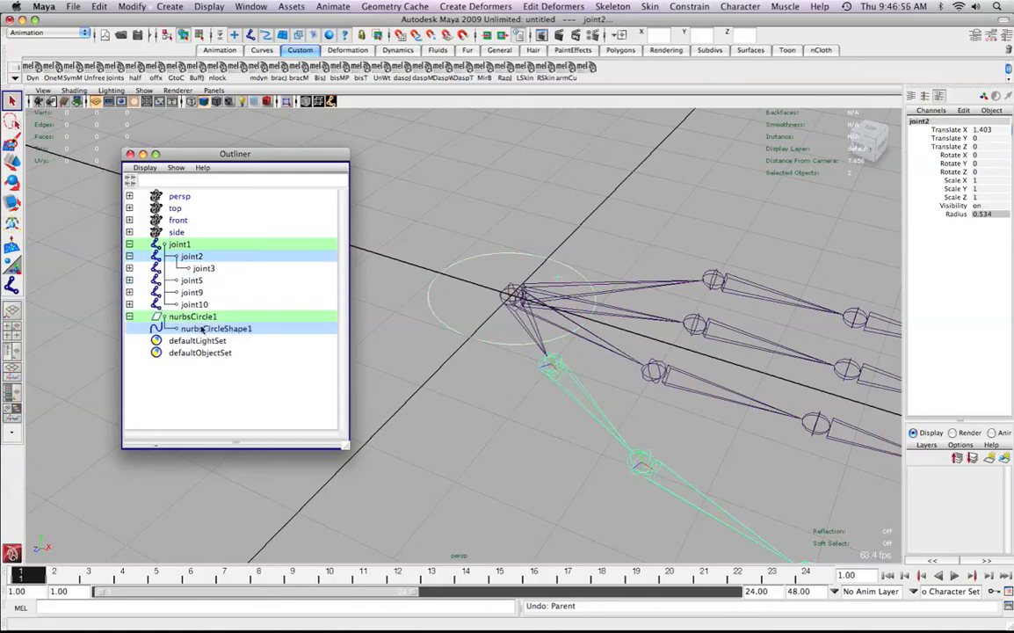
{"action": "mouse_move", "coordinate": [464, 347]}
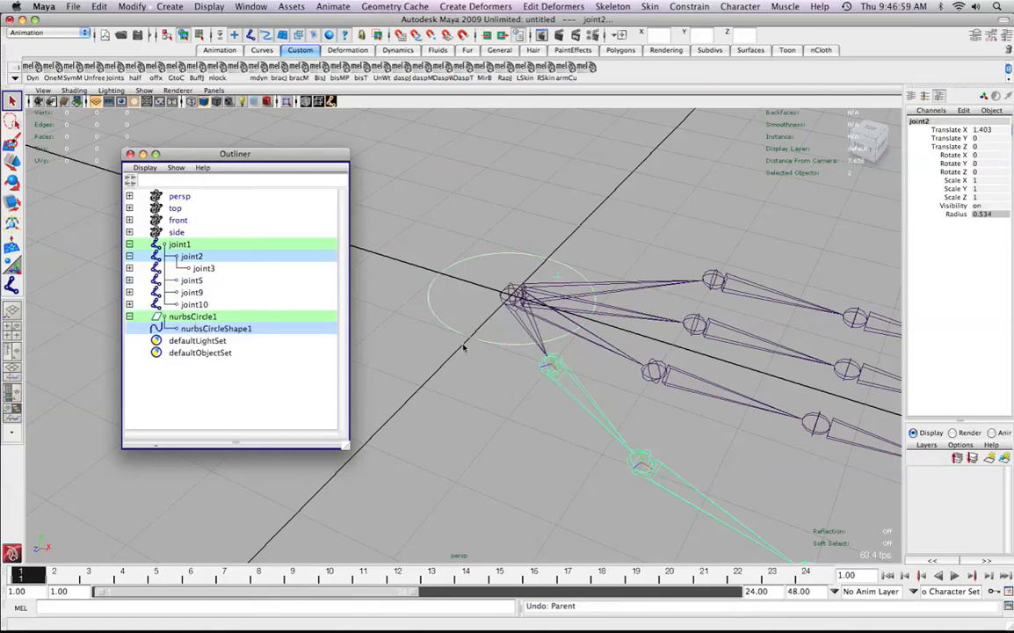
{"action": "mouse_move", "coordinate": [488, 383]}
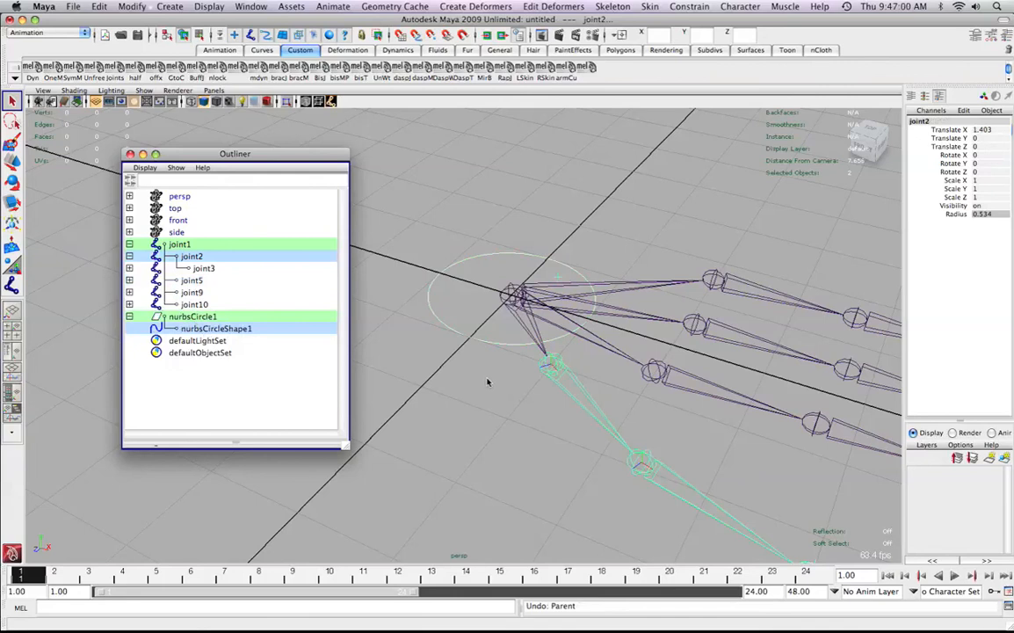
{"action": "mouse_move", "coordinate": [516, 422]}
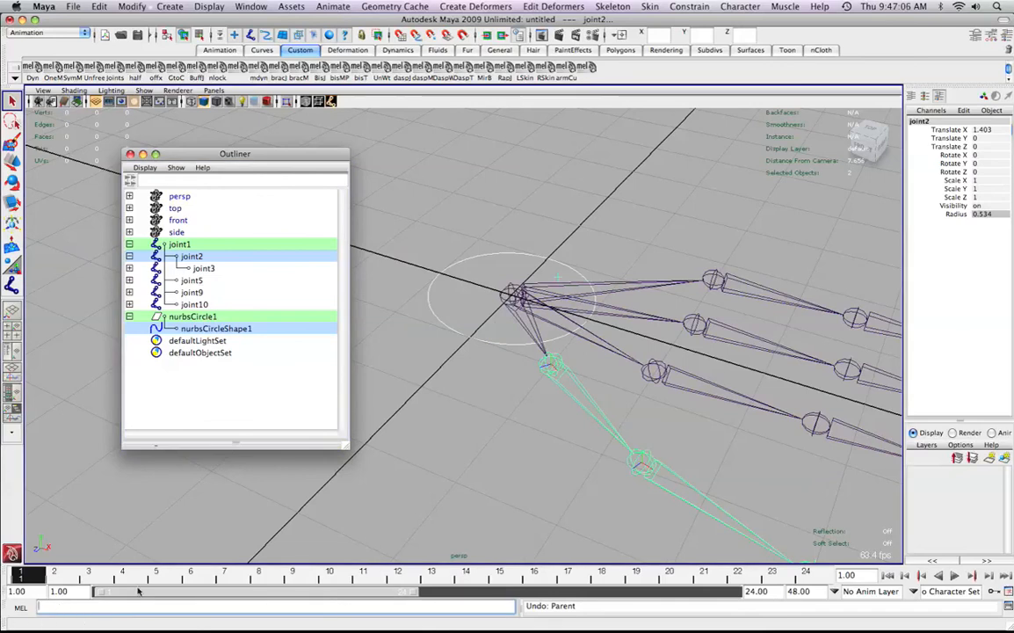
Parent nurbsCircleShape1 under joint2 with the MEL command 'parent -r -s'.
{"action": "left_click", "coordinate": [114, 606]}
{"action": "type", "text": "parent -r -s"}
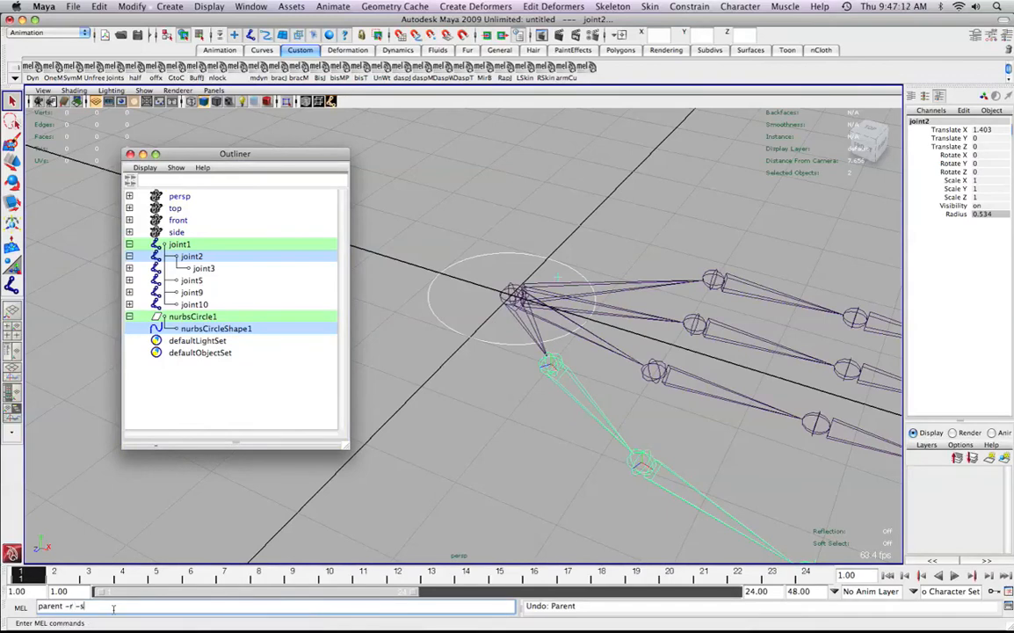
{"action": "type", "text": ";"}
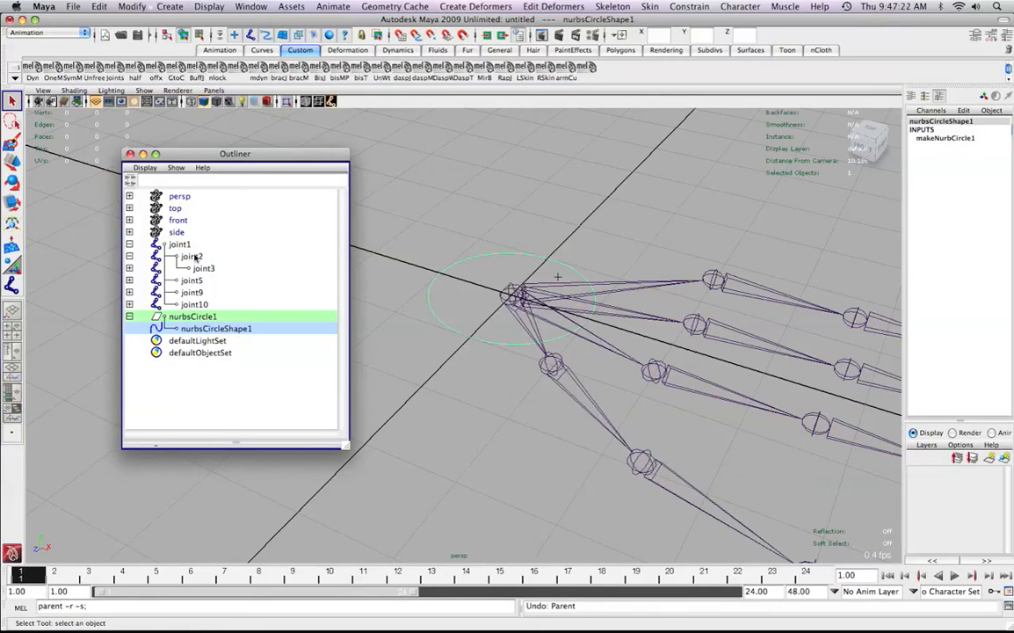
{"action": "left_click", "coordinate": [190, 256]}
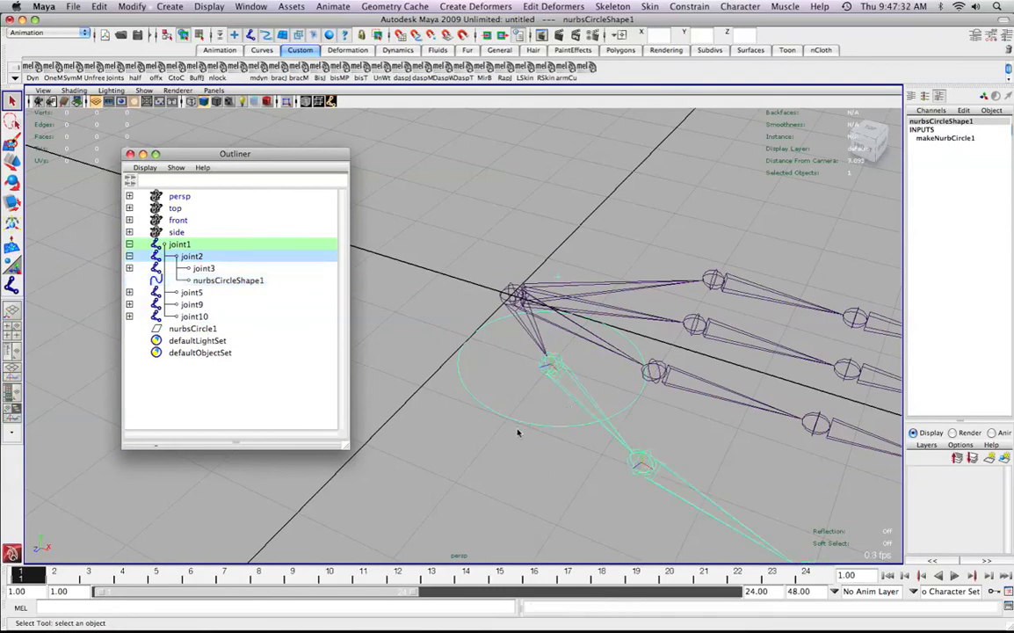
Inspect the circle shape under joint2, then remove the empty nurbsCircle1 transform.
{"action": "left_click", "coordinate": [192, 256]}
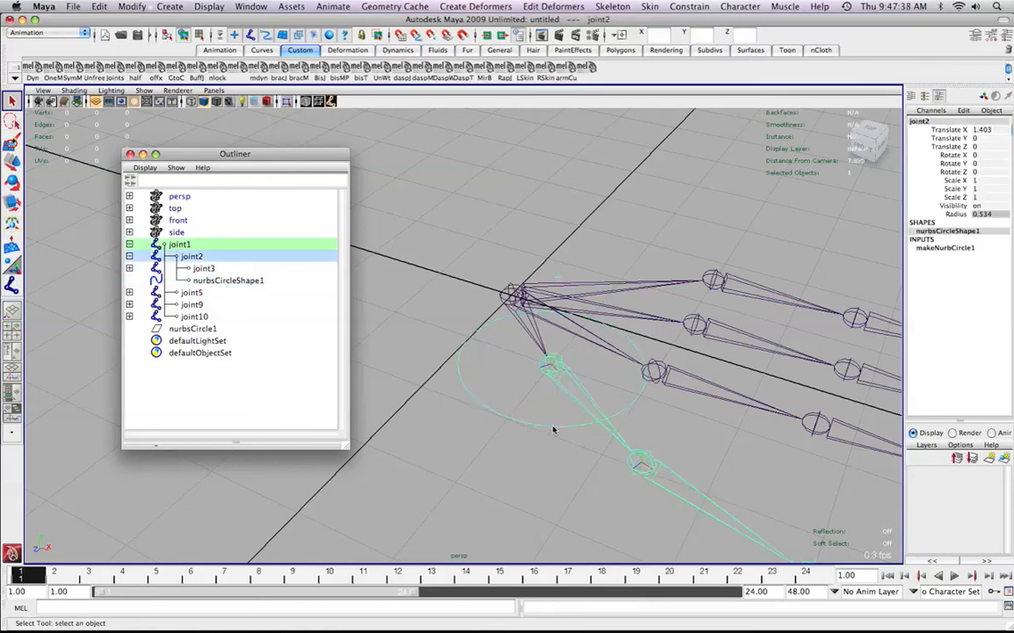
{"action": "mouse_move", "coordinate": [572, 374]}
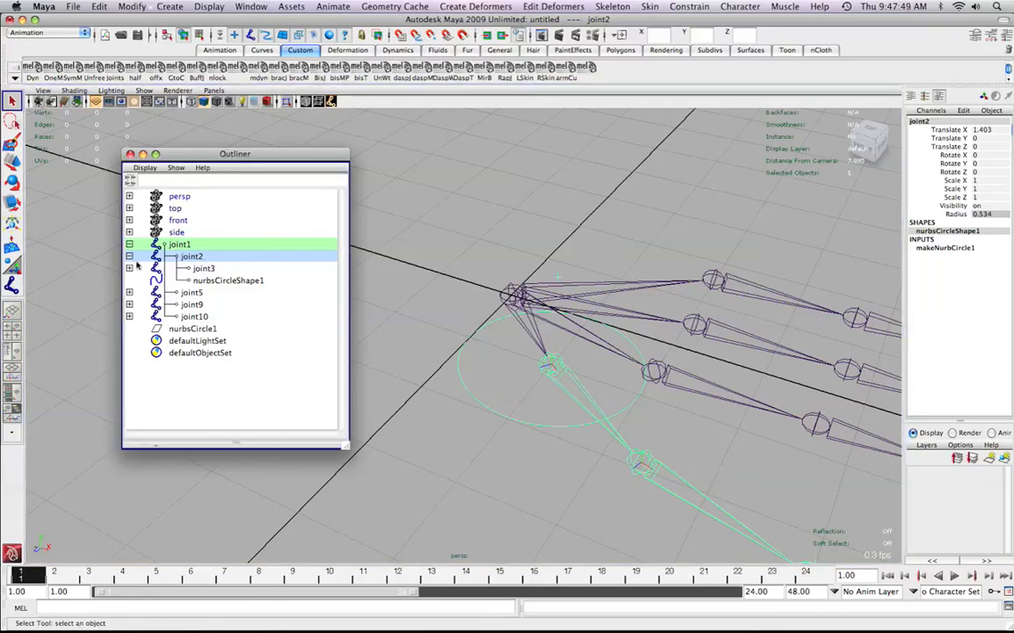
{"action": "mouse_move", "coordinate": [222, 286]}
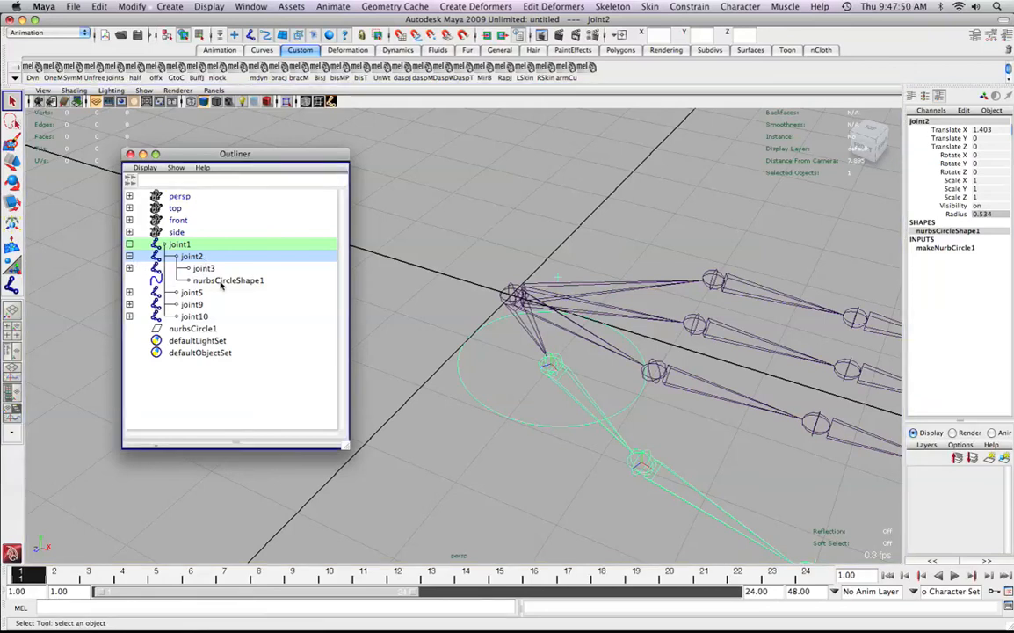
{"action": "left_click", "coordinate": [228, 279]}
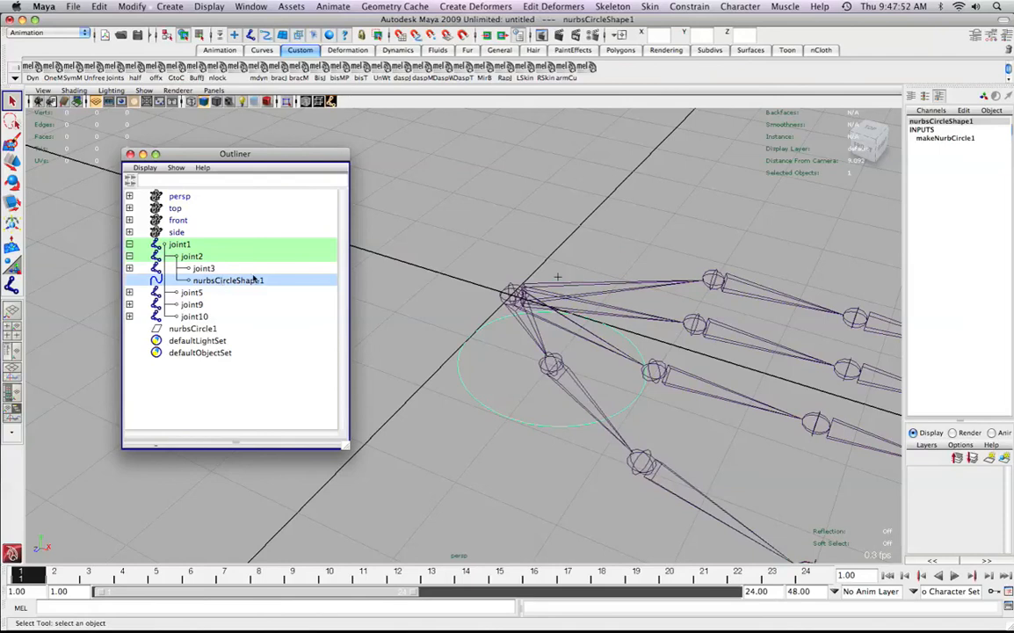
{"action": "left_click", "coordinate": [189, 256]}
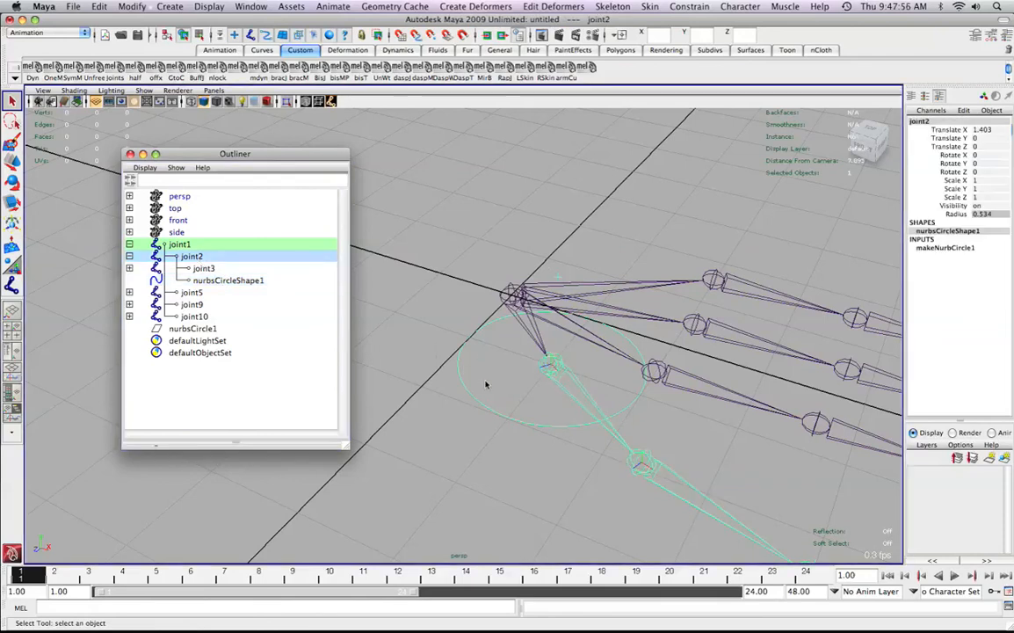
{"action": "mouse_move", "coordinate": [439, 367]}
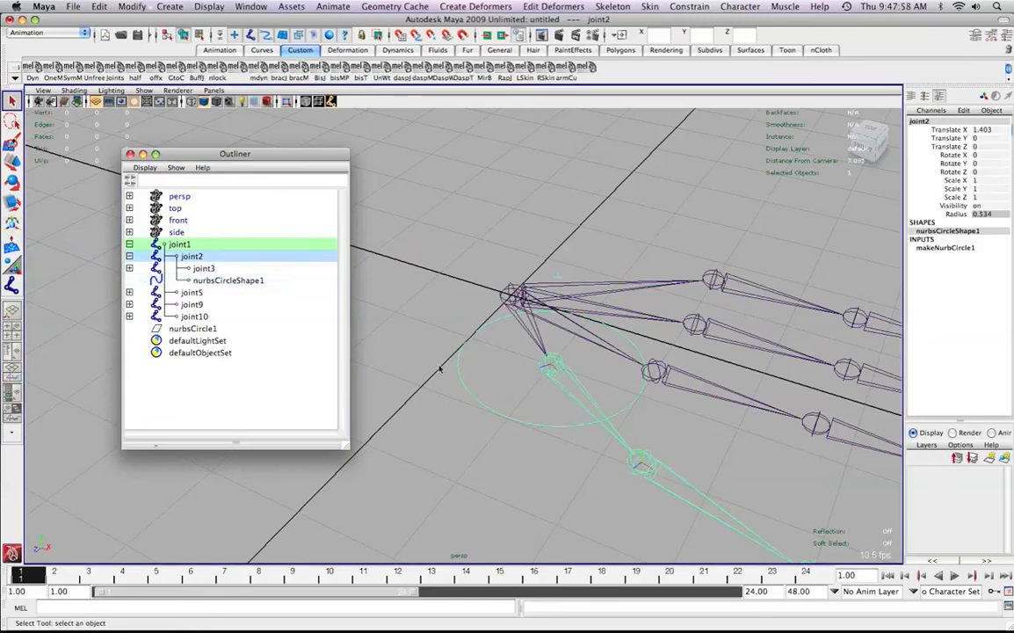
{"action": "mouse_move", "coordinate": [530, 386]}
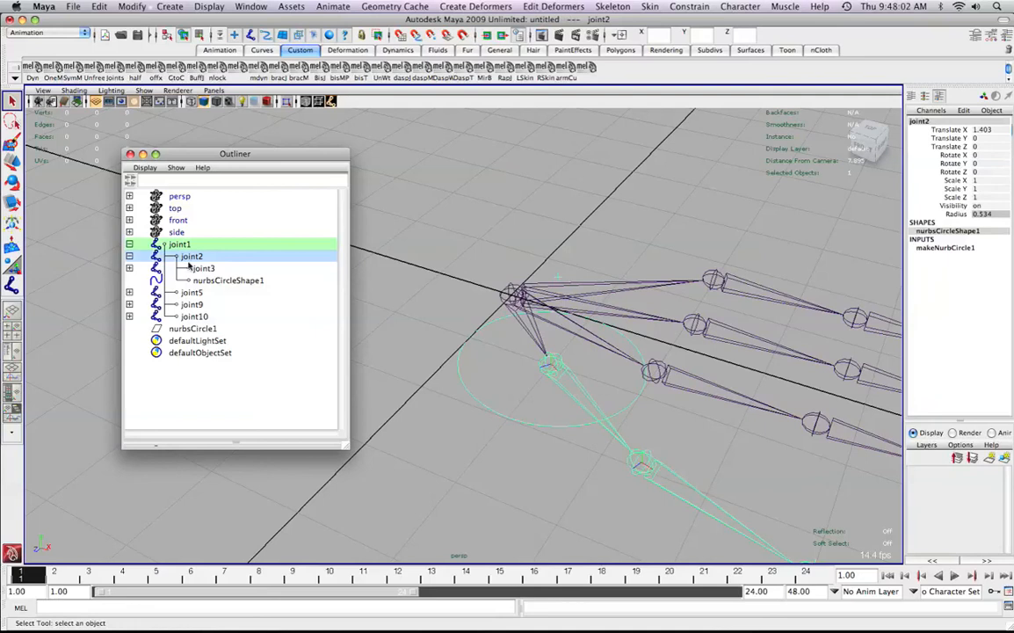
{"action": "mouse_move", "coordinate": [207, 257]}
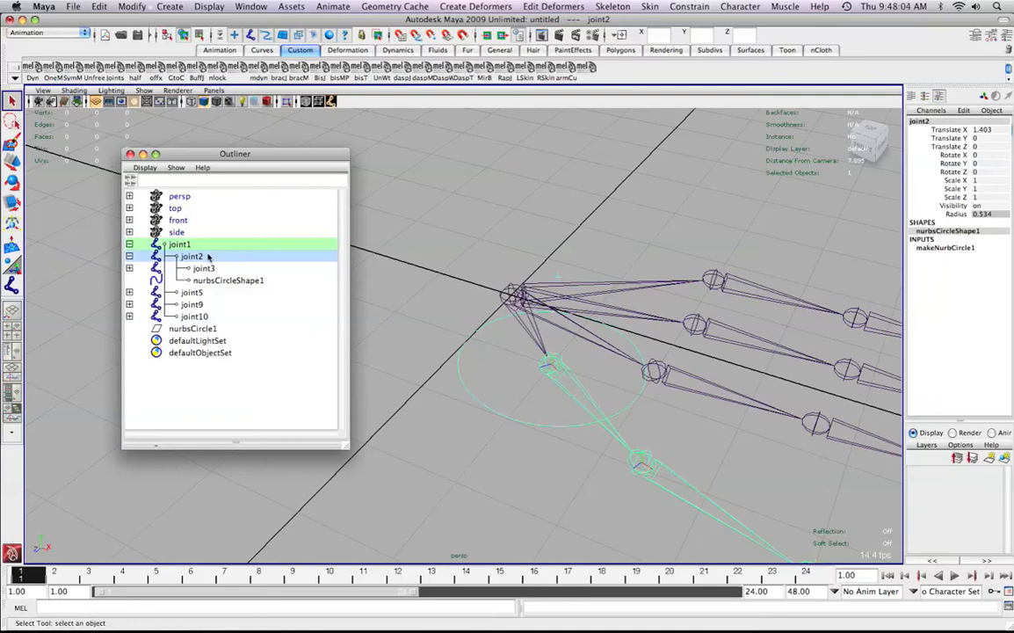
{"action": "left_click", "coordinate": [193, 328]}
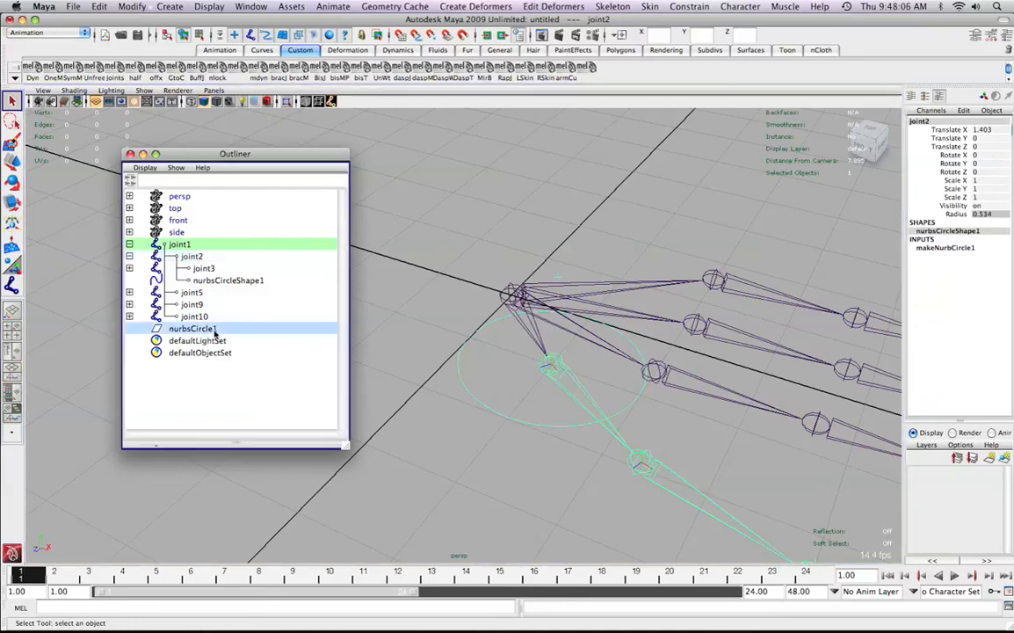
{"action": "left_click", "coordinate": [192, 328]}
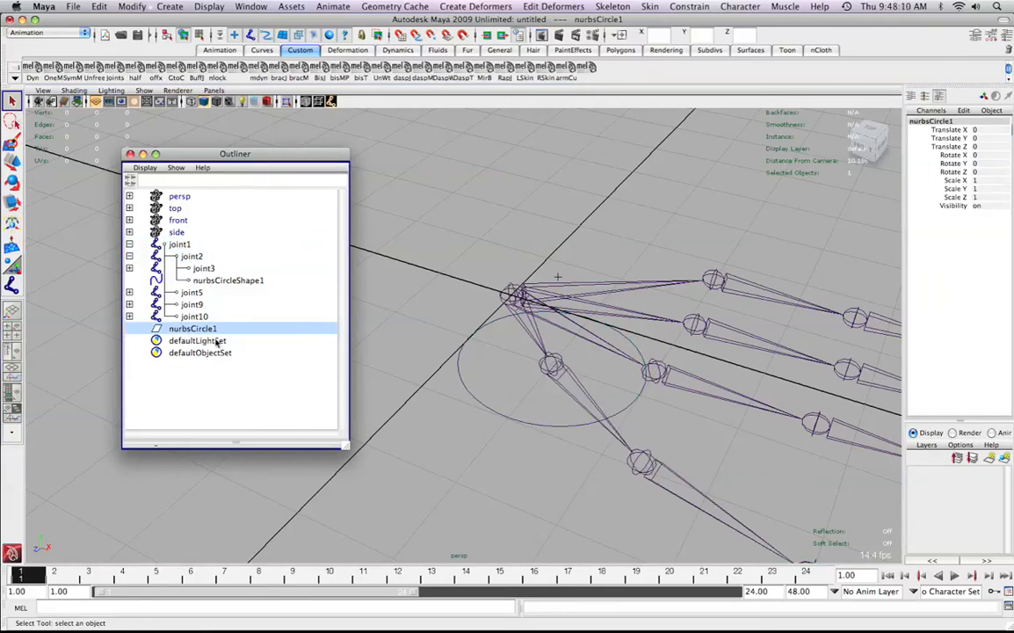
{"action": "mouse_move", "coordinate": [383, 303]}
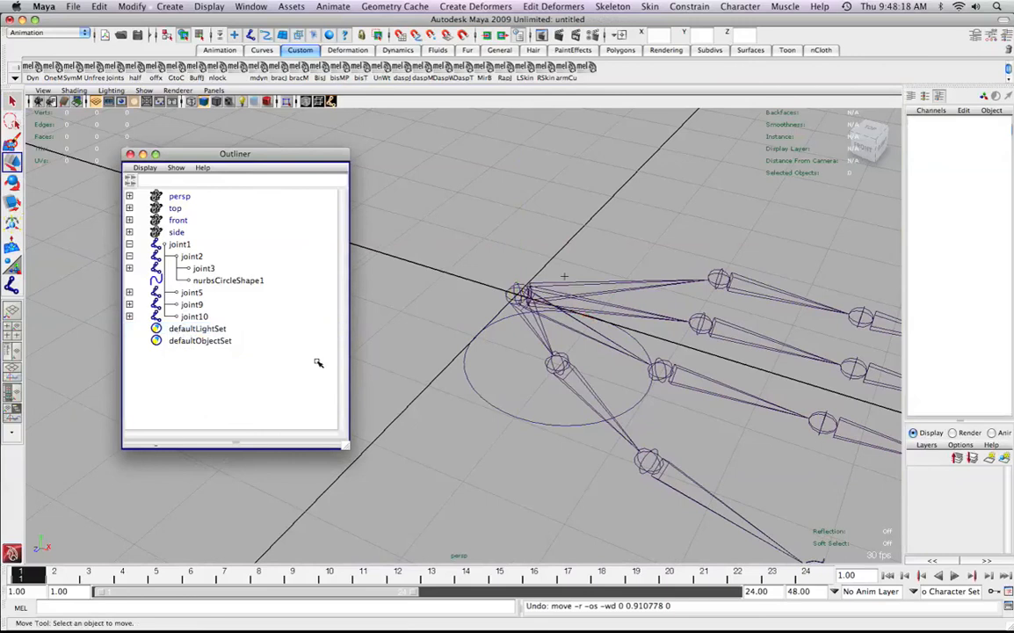
{"action": "left_click", "coordinate": [179, 243]}
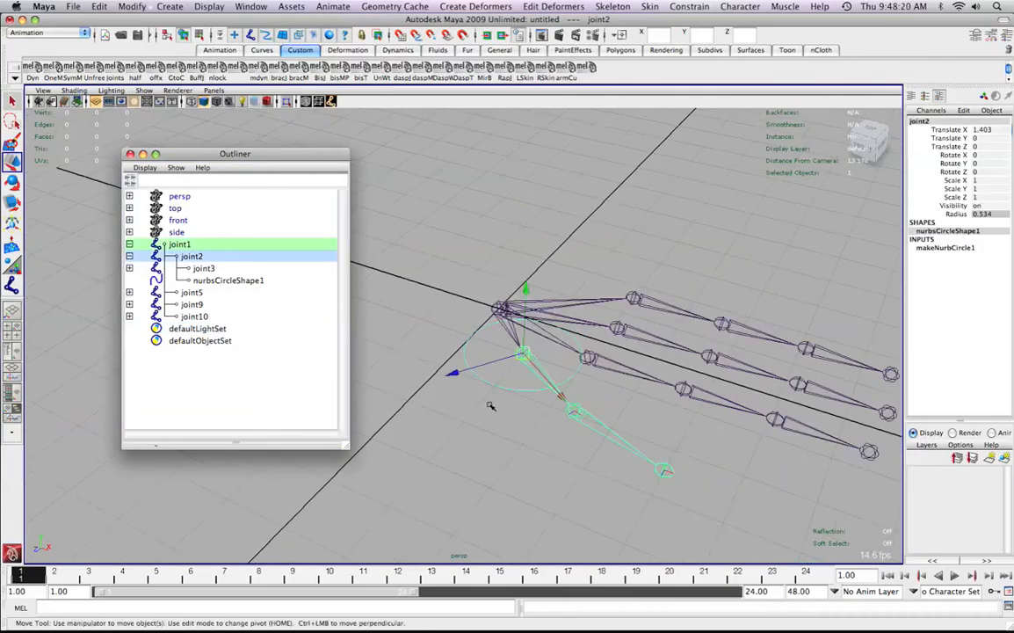
{"action": "mouse_move", "coordinate": [492, 379]}
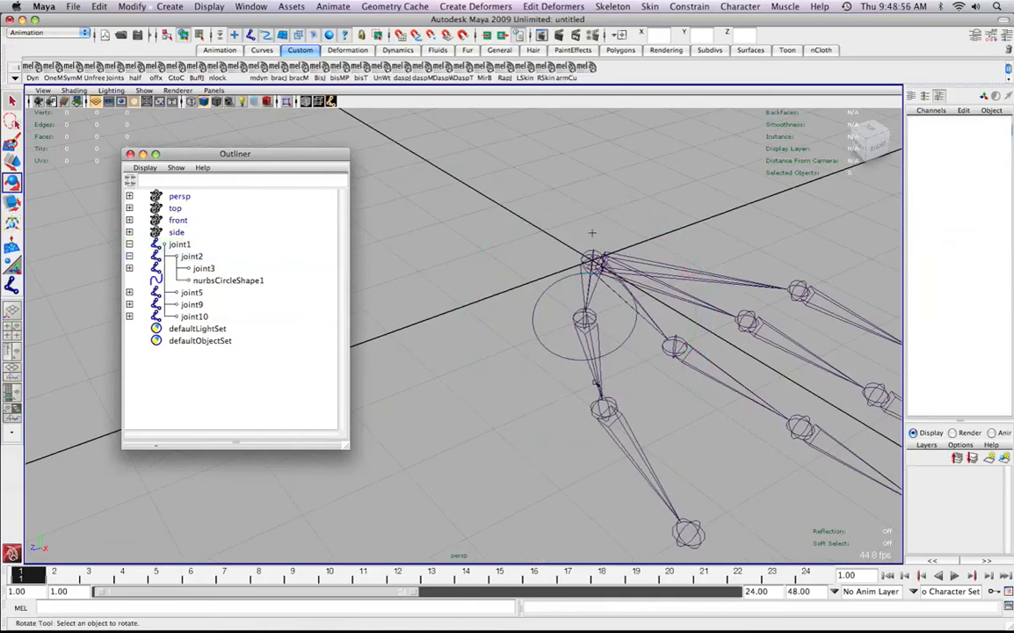
{"action": "left_click", "coordinate": [179, 243]}
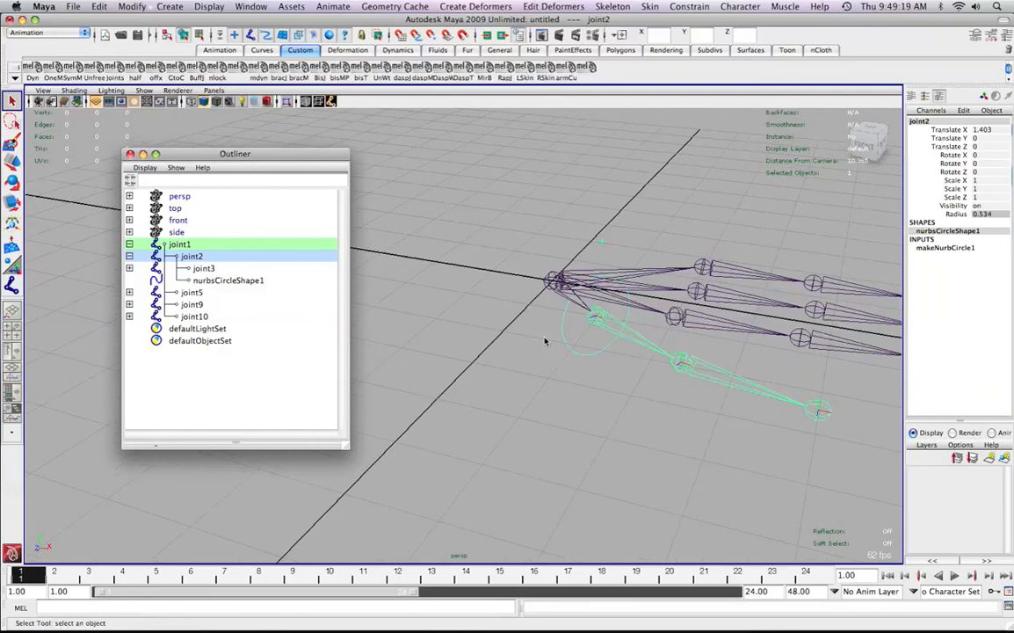
{"action": "mouse_move", "coordinate": [738, 397]}
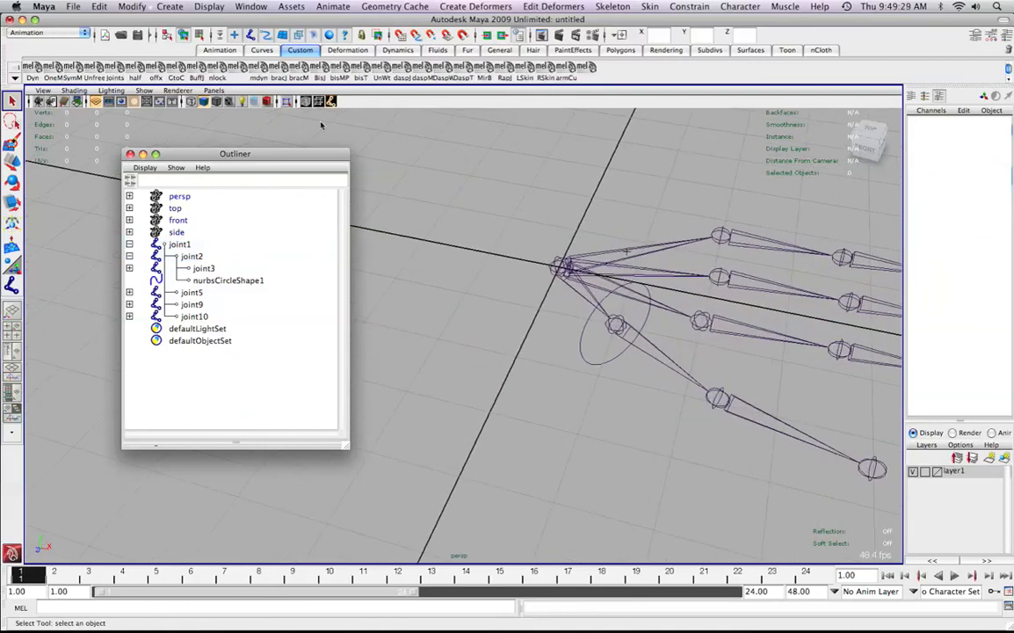
Review the viewport Show object types and select root joint1 for the new layer1.
{"action": "left_click", "coordinate": [144, 92]}
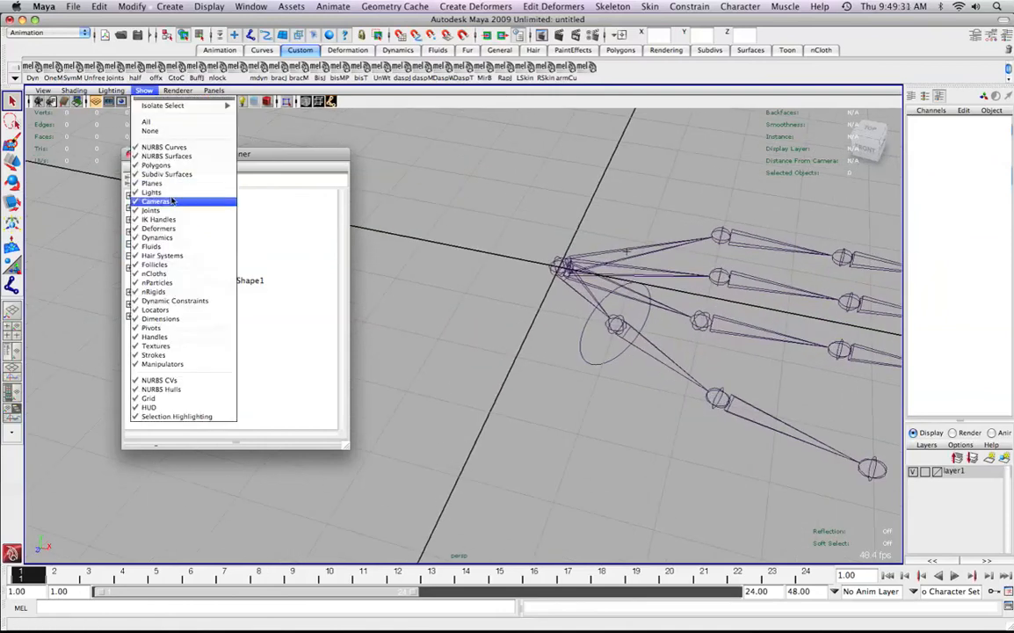
{"action": "mouse_move", "coordinate": [151, 211]}
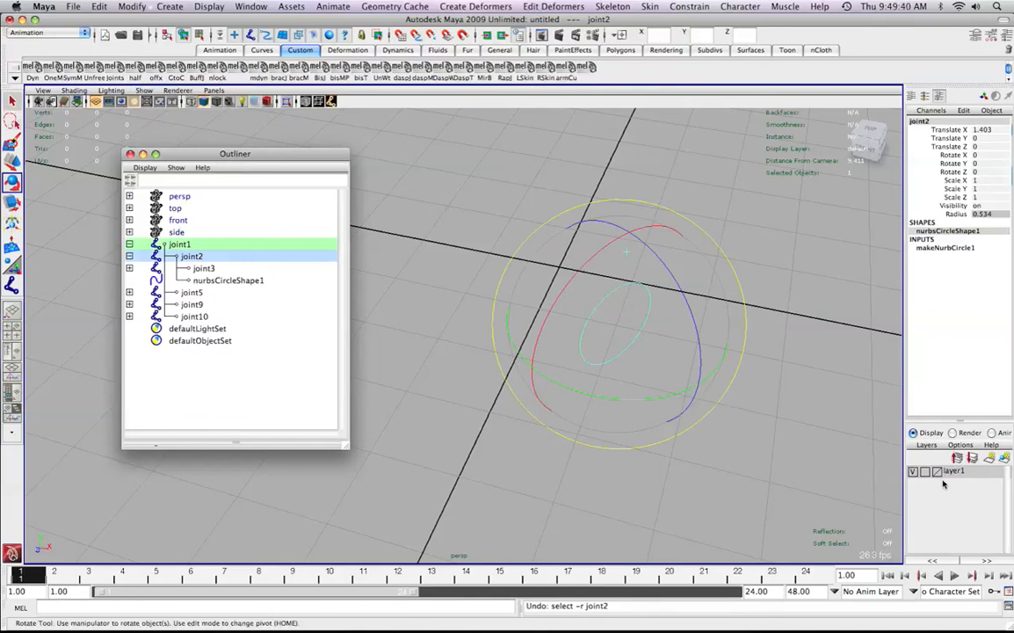
{"action": "left_click", "coordinate": [144, 92]}
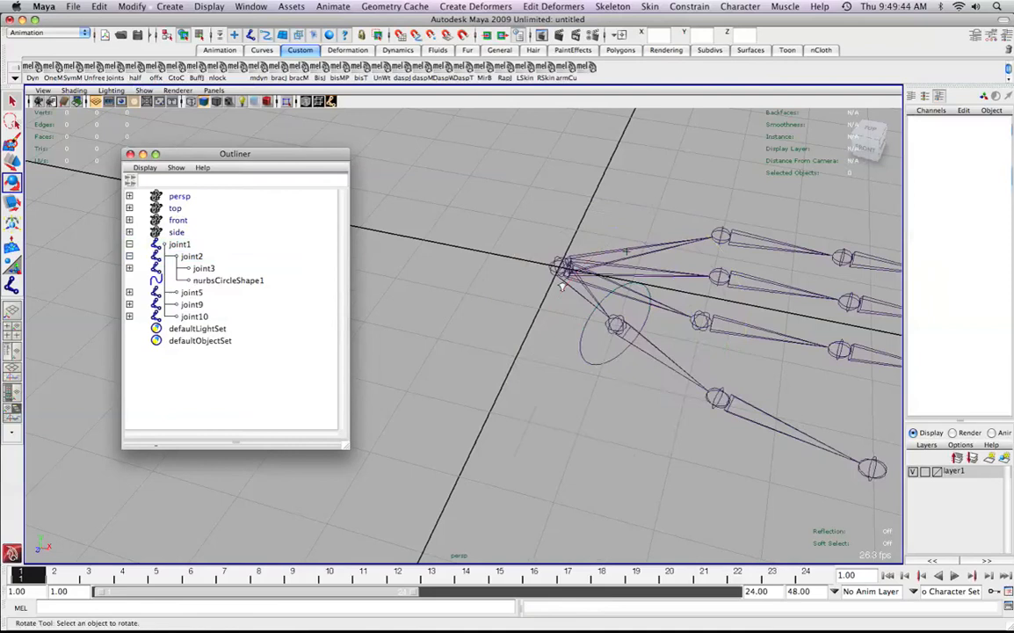
{"action": "left_click", "coordinate": [180, 242]}
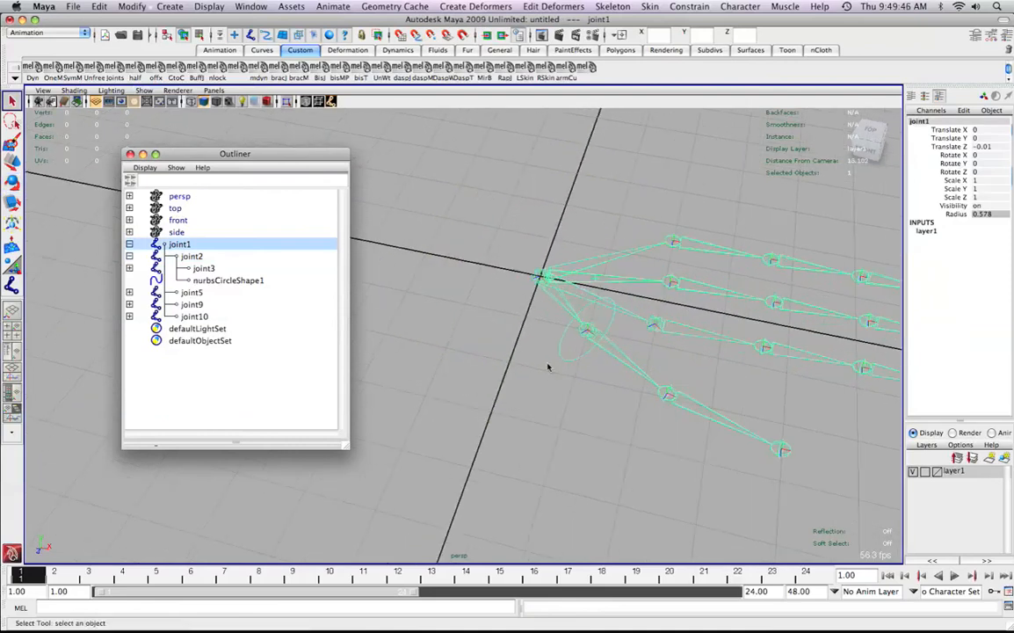